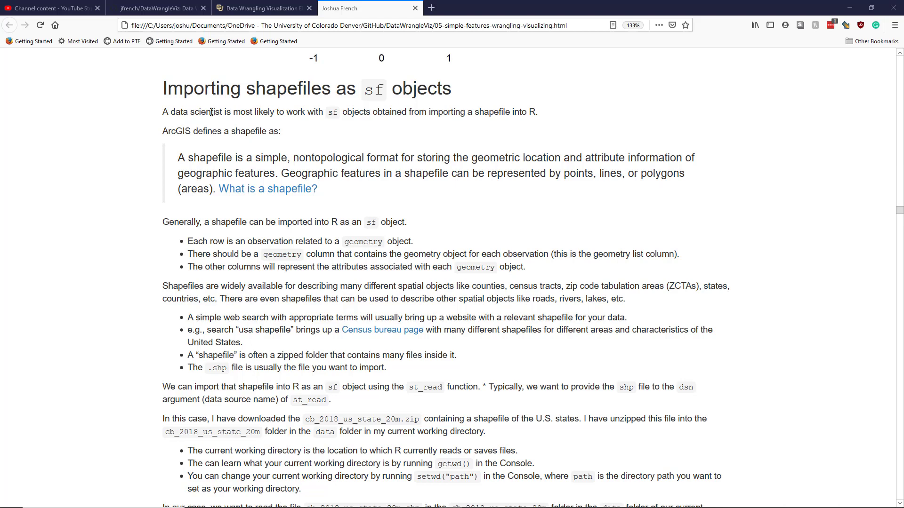
- Highlight the opening sf sentence and then the ArcGIS shapefile definition quote
left_click_drag(163, 112, 182, 112)
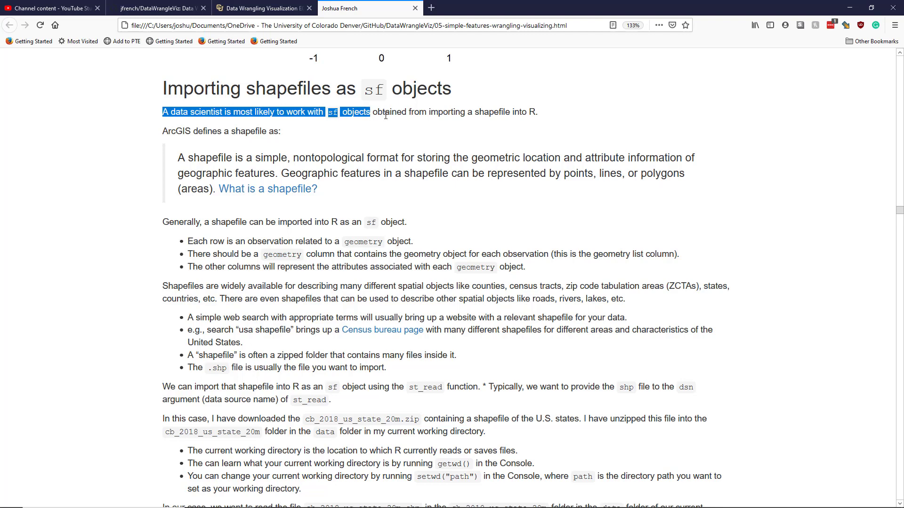
mouse_move(527, 115)
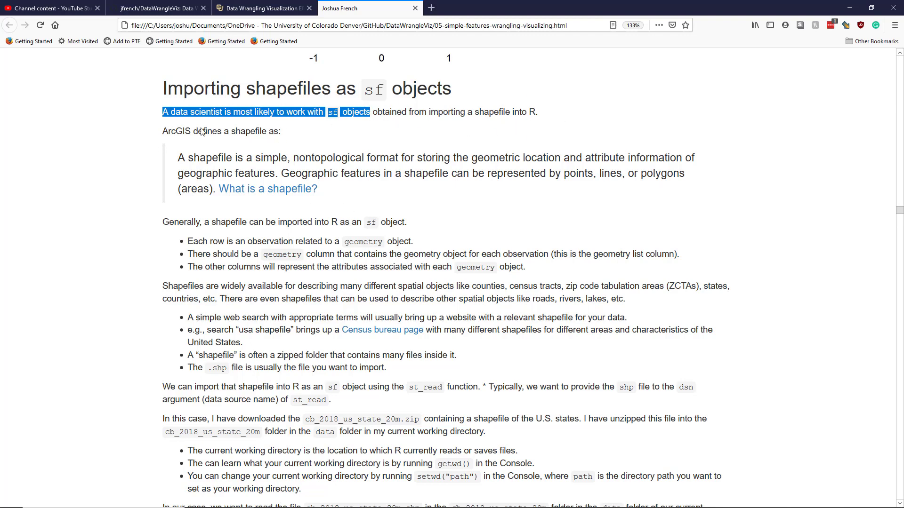
mouse_move(225, 143)
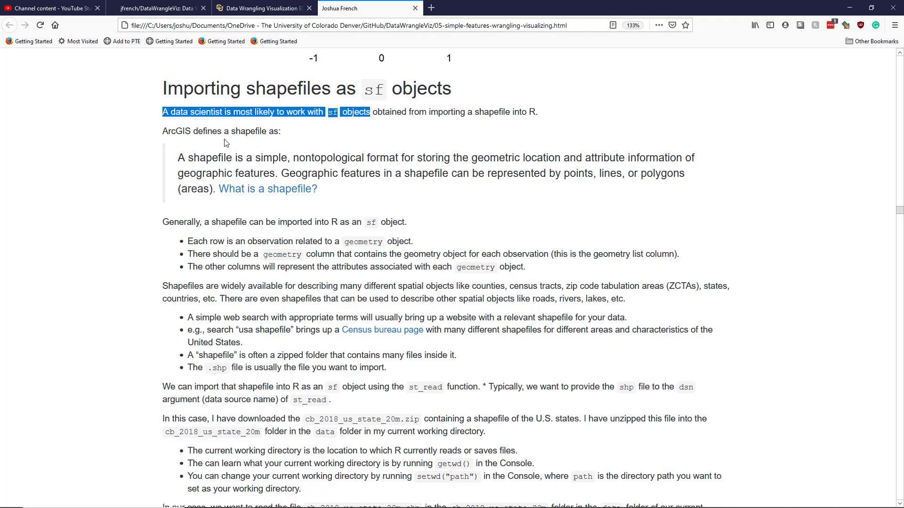
mouse_move(179, 158)
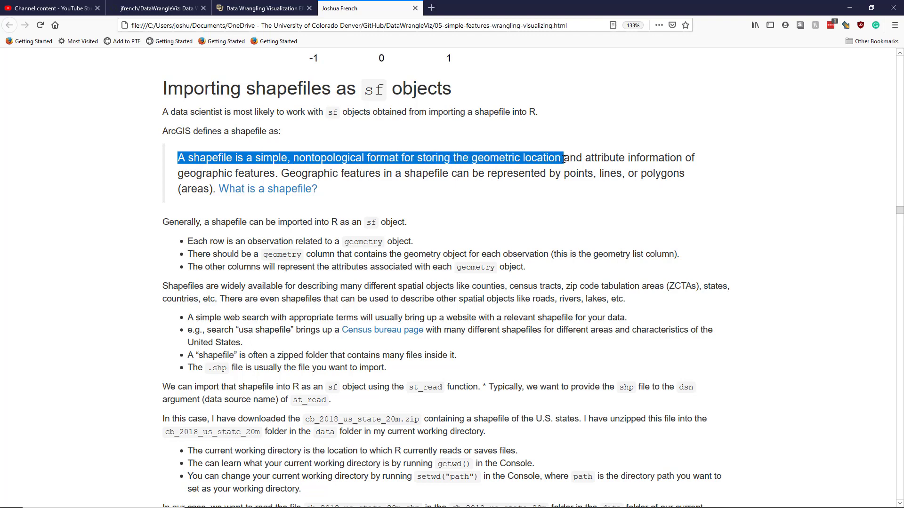
left_click_drag(560, 157, 308, 173)
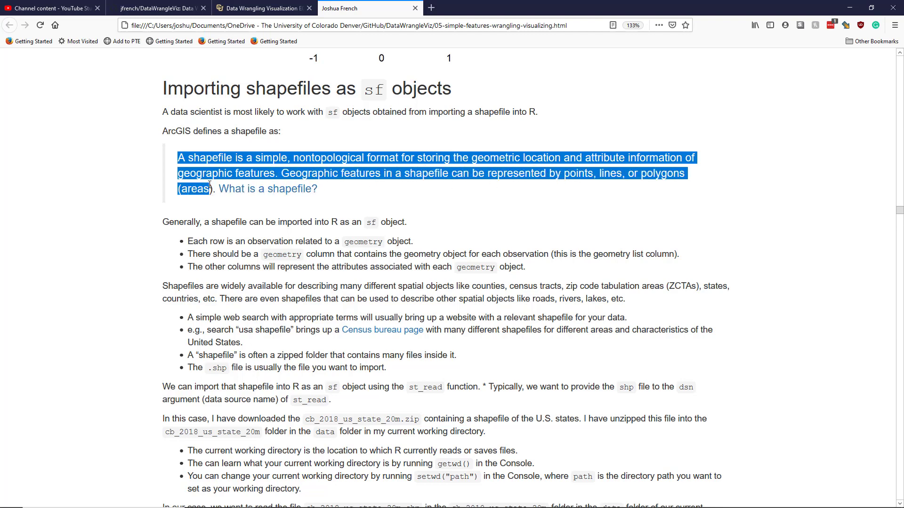
mouse_move(268, 189)
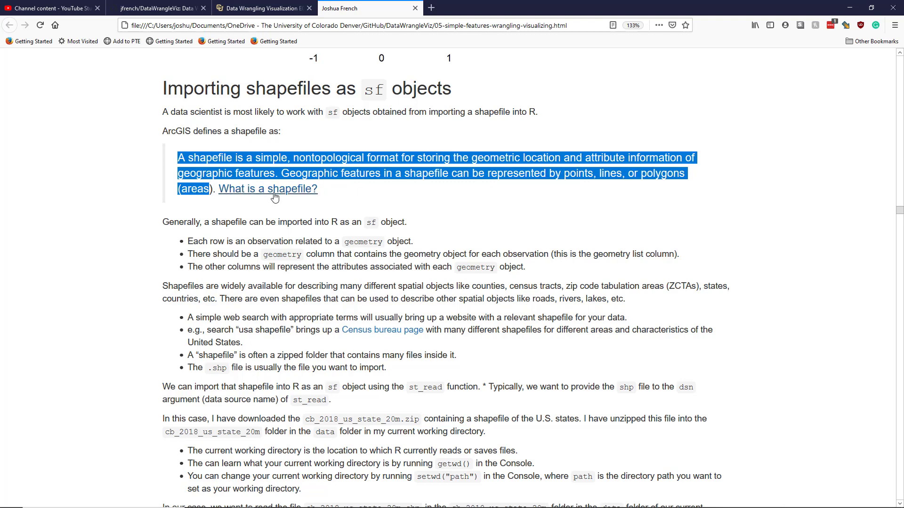
mouse_move(268, 189)
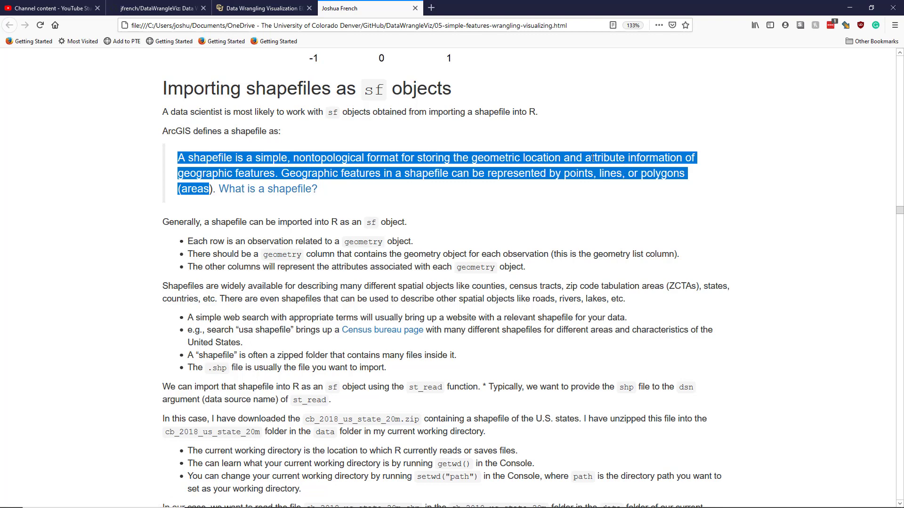
mouse_move(650, 150)
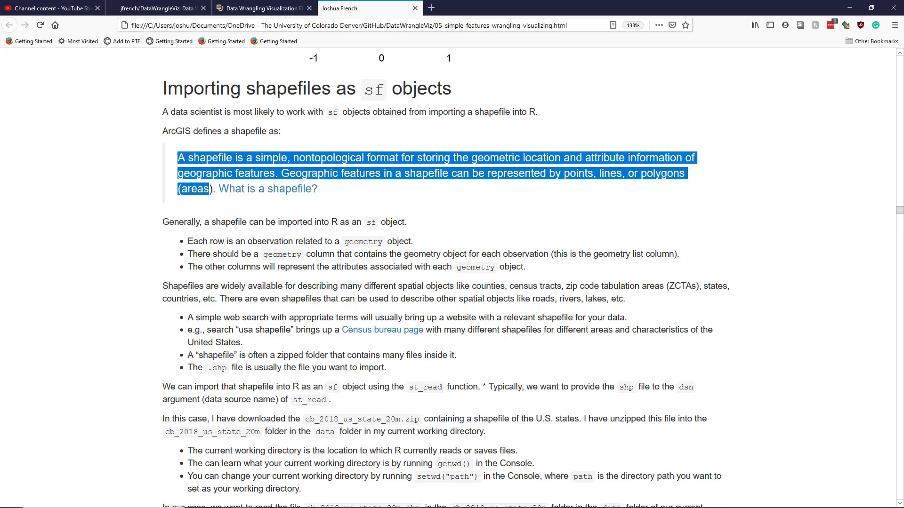
mouse_move(344, 222)
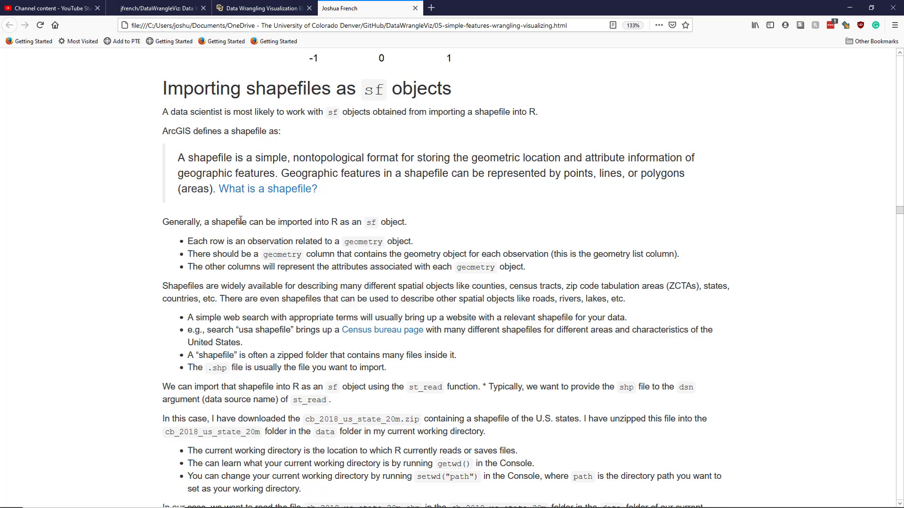
mouse_move(337, 225)
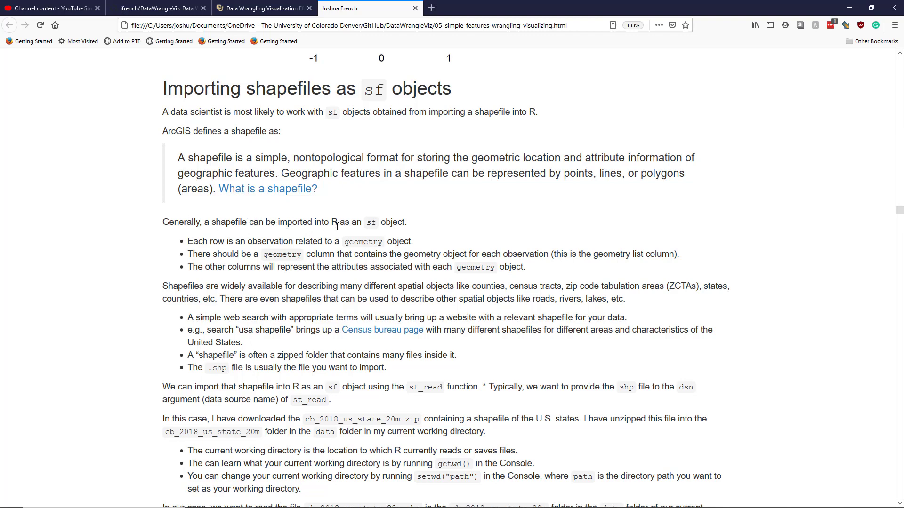
mouse_move(379, 225)
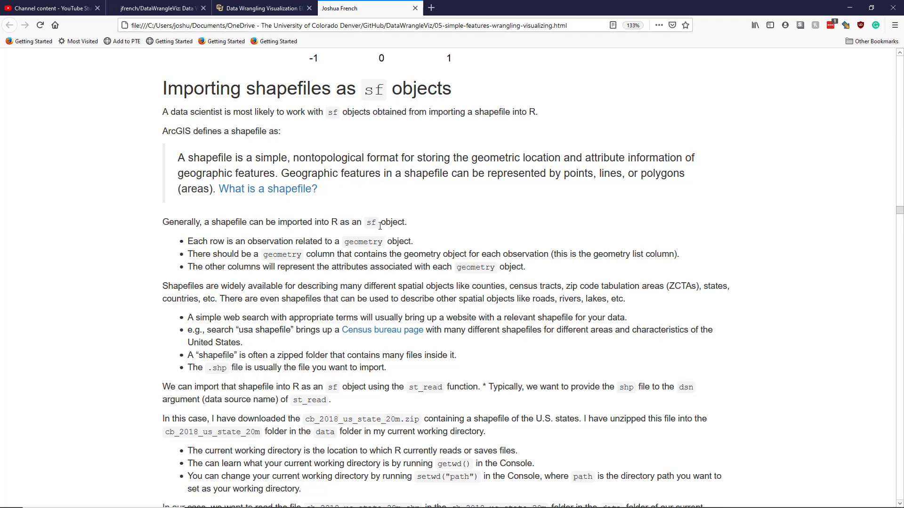
mouse_move(214, 232)
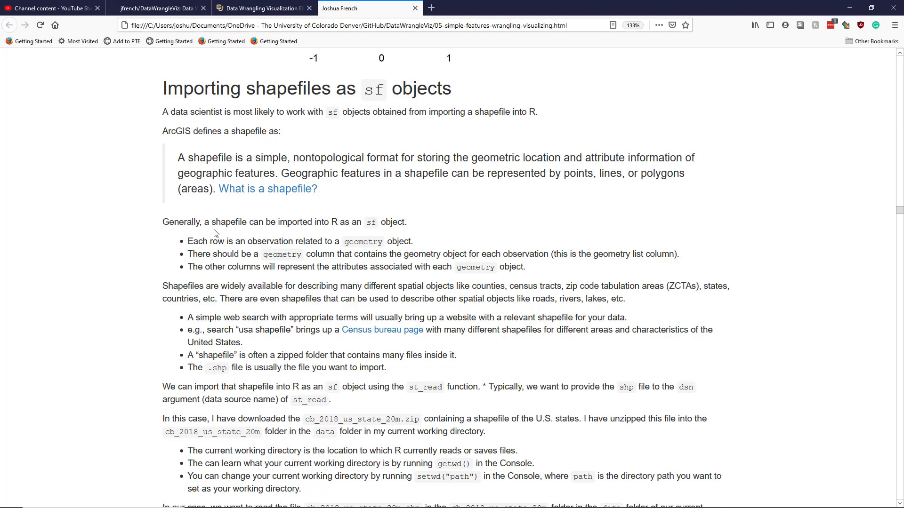
mouse_move(321, 241)
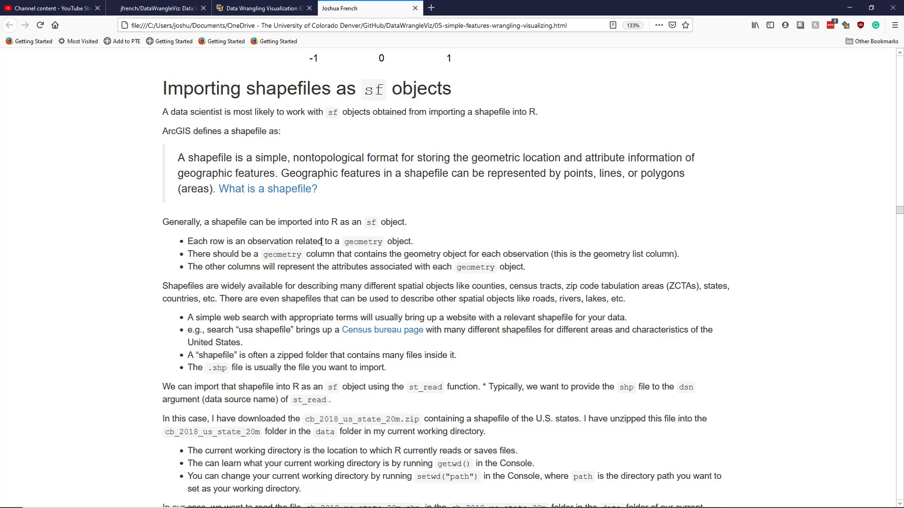
mouse_move(308, 253)
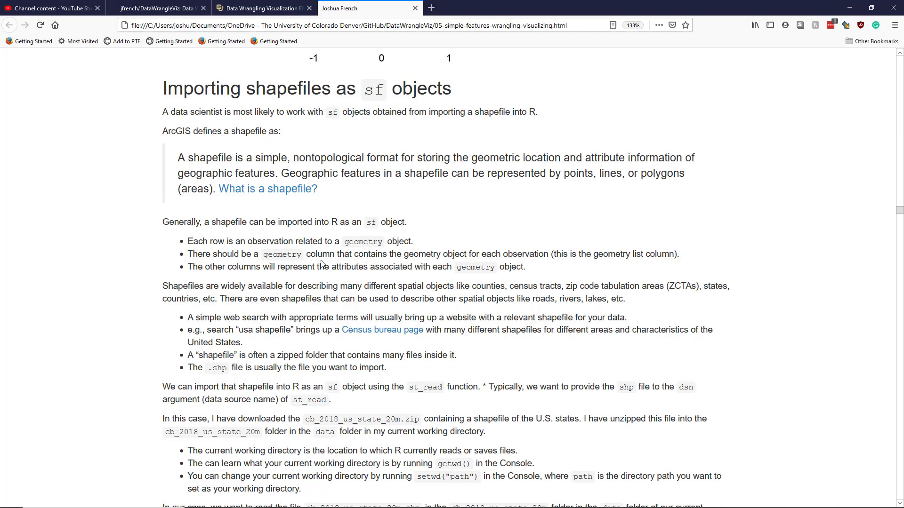
mouse_move(462, 264)
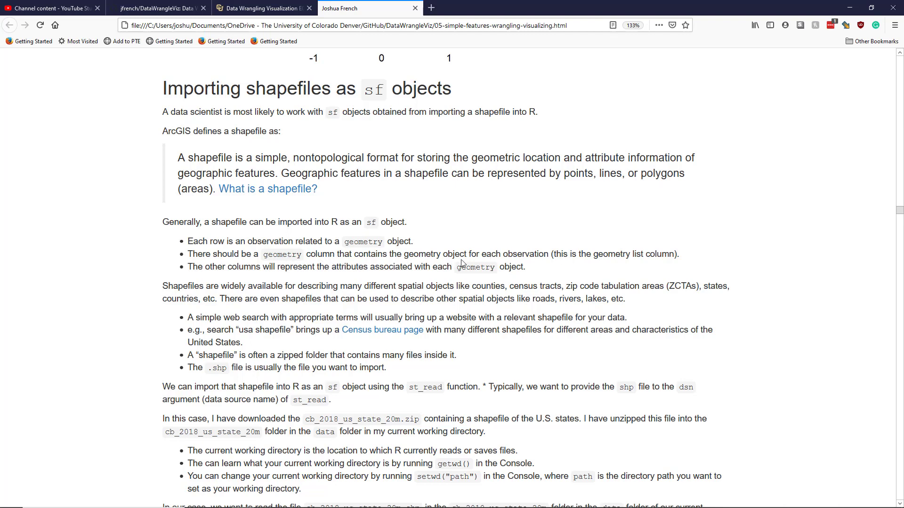
mouse_move(537, 260)
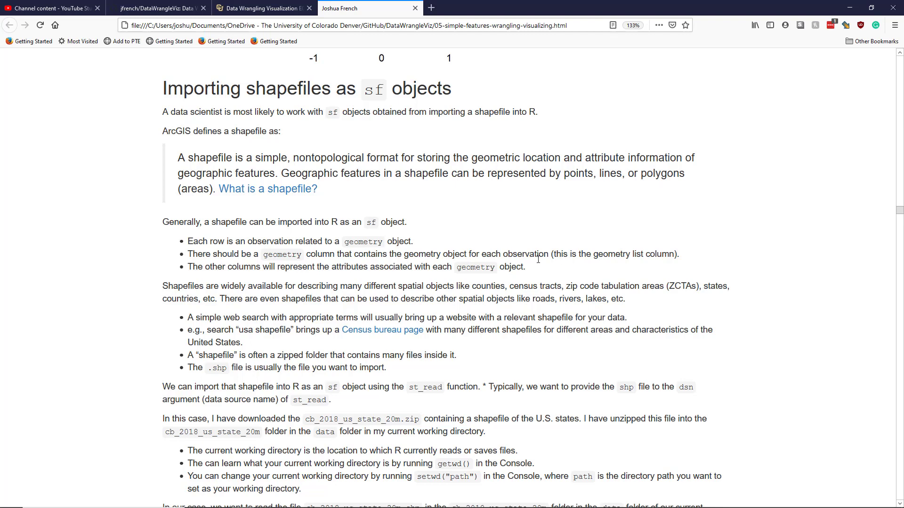
mouse_move(593, 252)
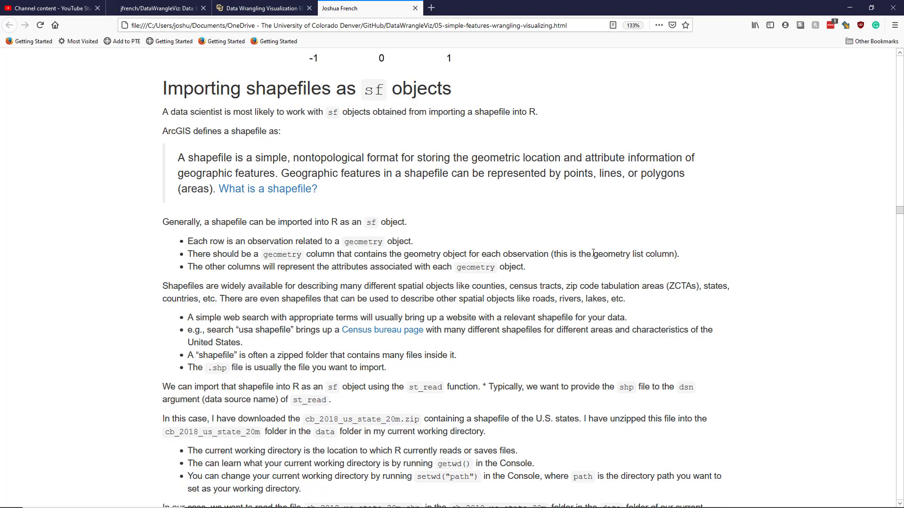
mouse_move(239, 268)
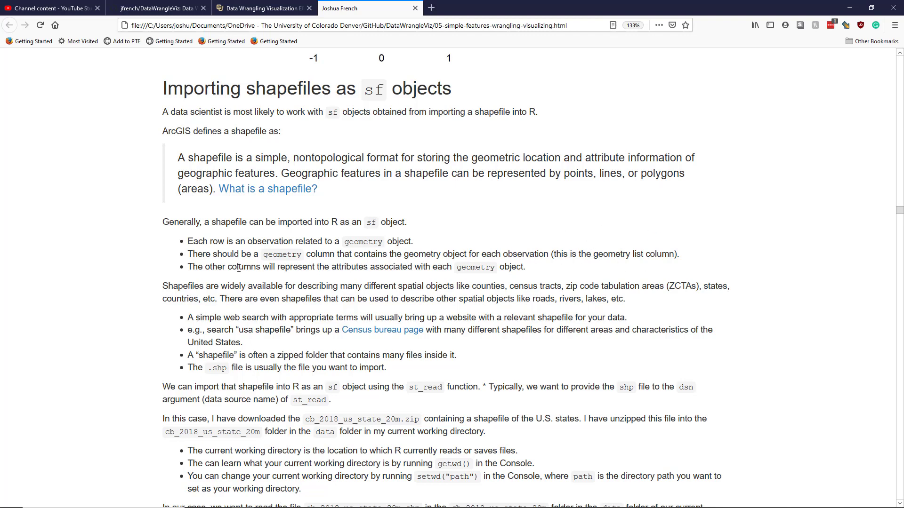
mouse_move(236, 269)
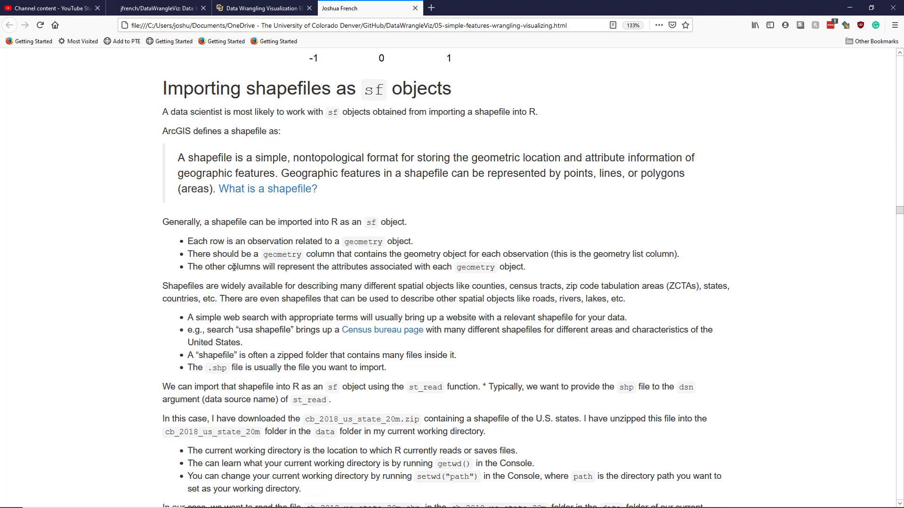
mouse_move(233, 267)
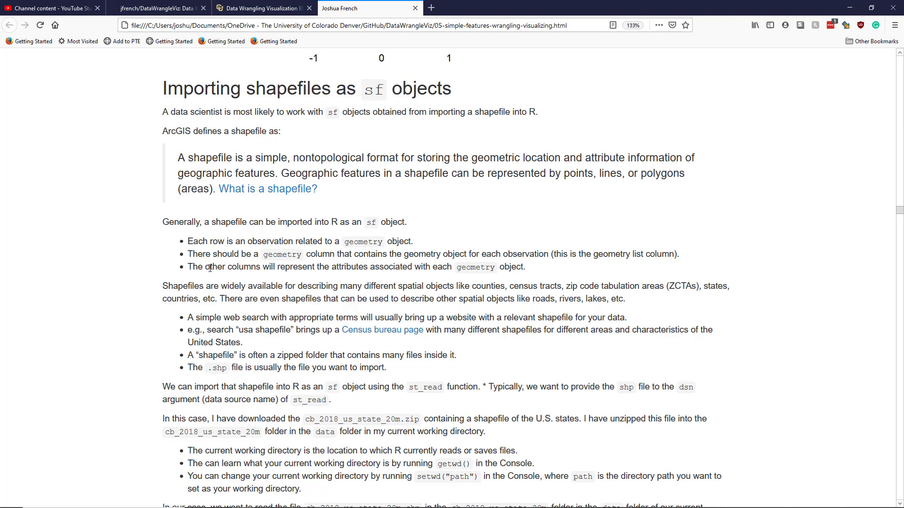
mouse_move(225, 294)
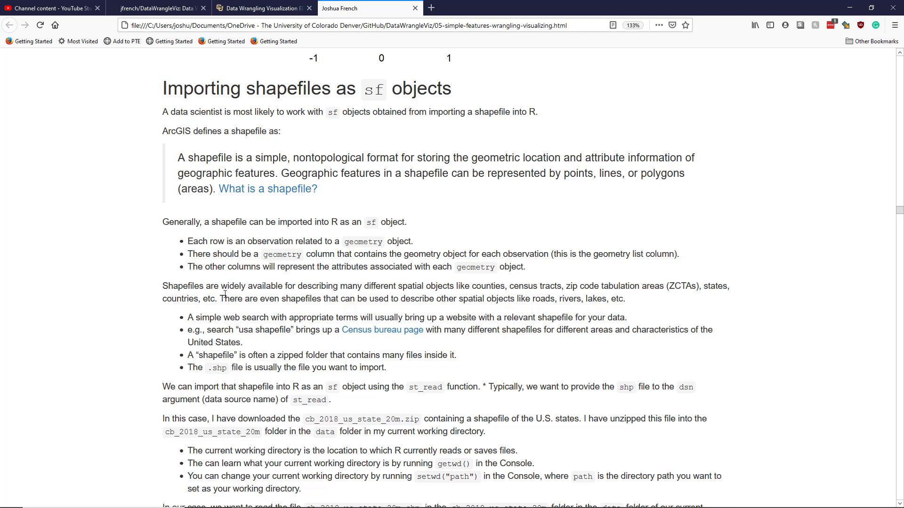
mouse_move(175, 285)
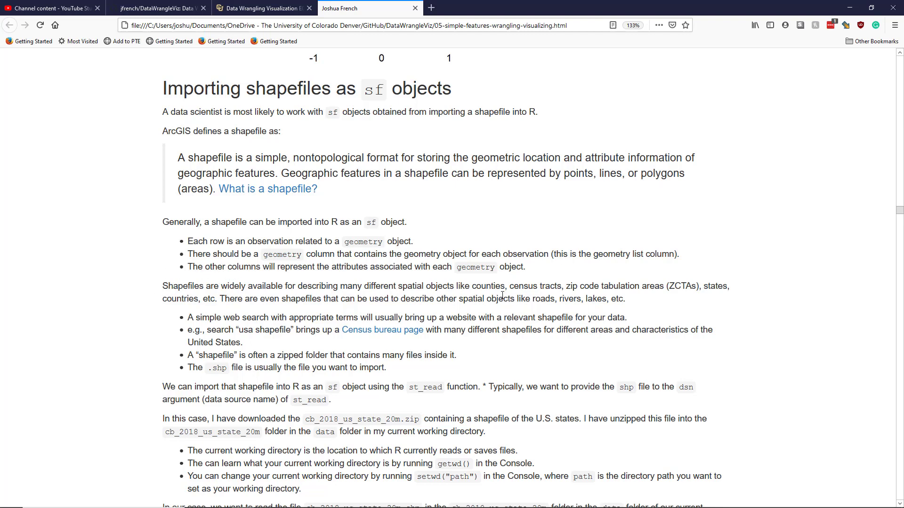
mouse_move(605, 295)
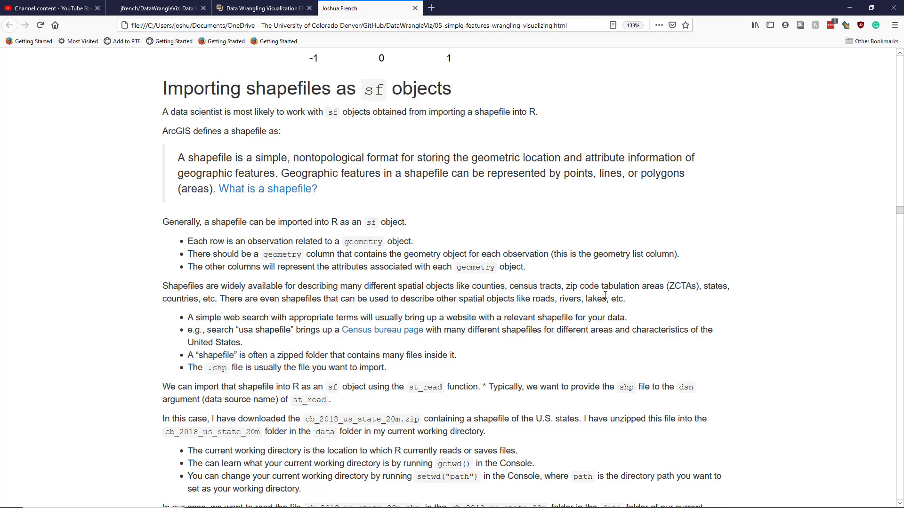
mouse_move(695, 305)
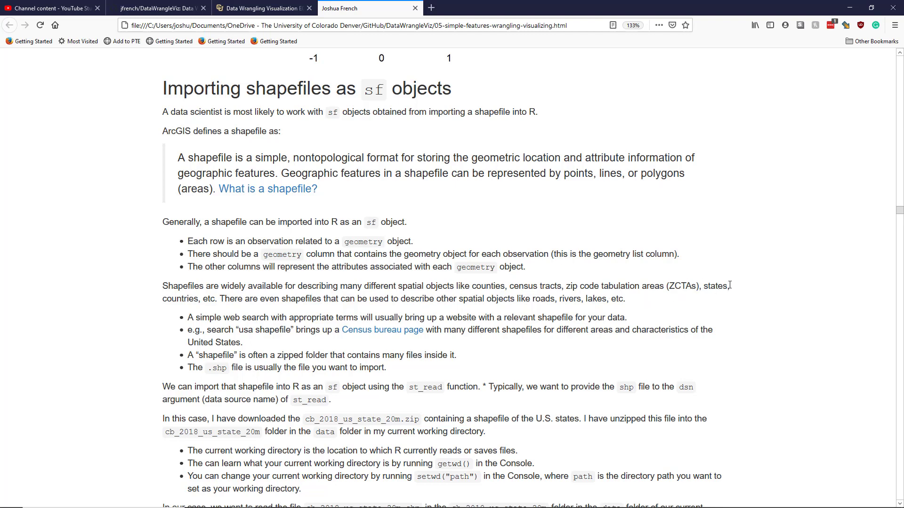
mouse_move(250, 316)
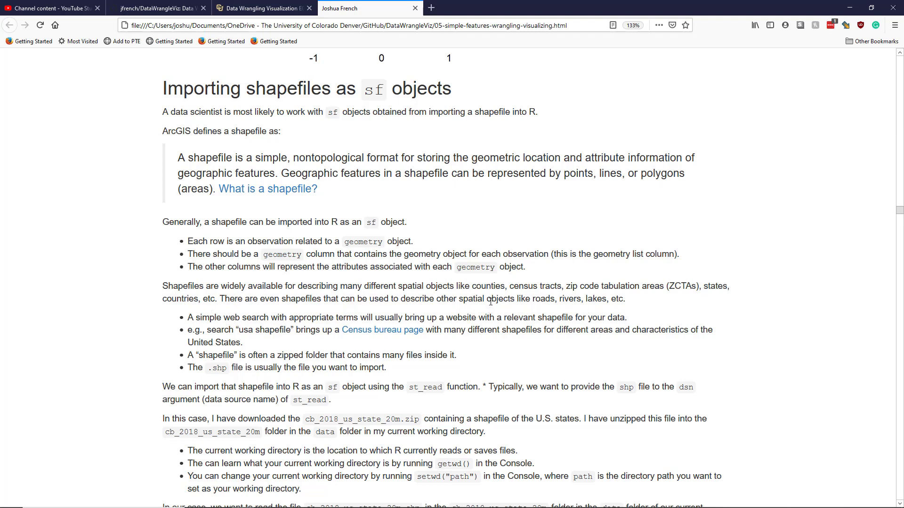
- Highlight 'spatial objects like' in the paragraph on where shapefiles are available
left_click_drag(458, 298, 527, 299)
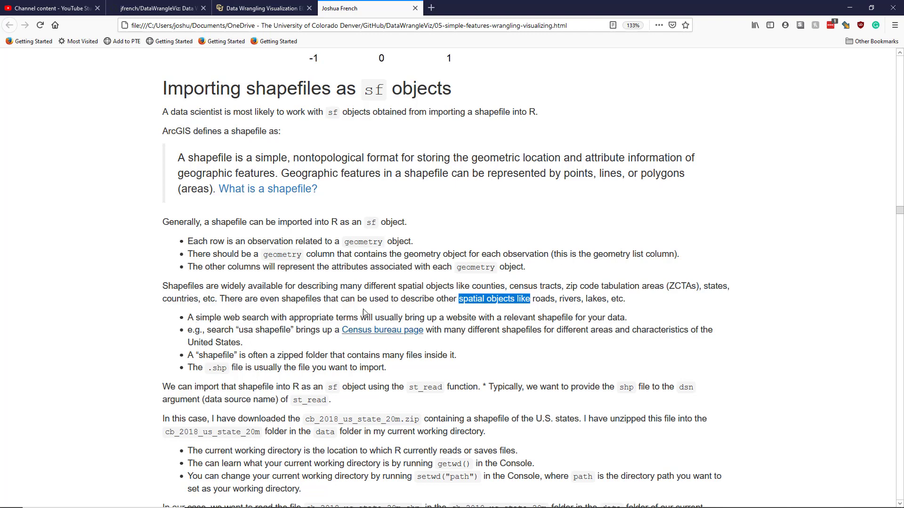
mouse_move(347, 314)
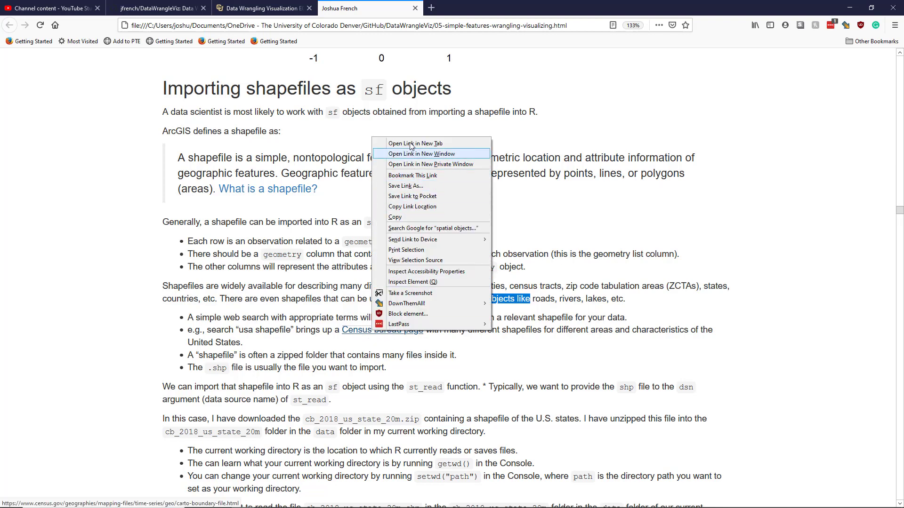
- Open the Census bureau link in a new tab and browse the 2018 list to the States zip files
left_click(414, 143)
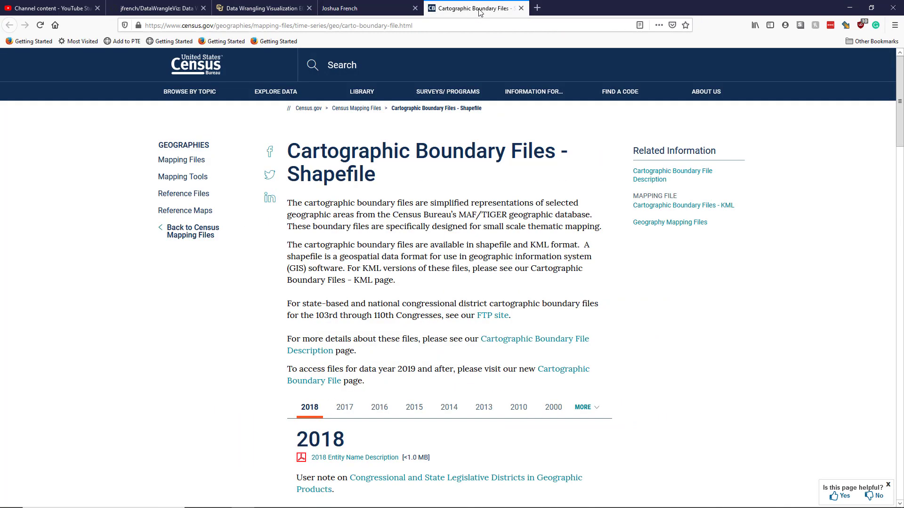
scroll("down", 3)
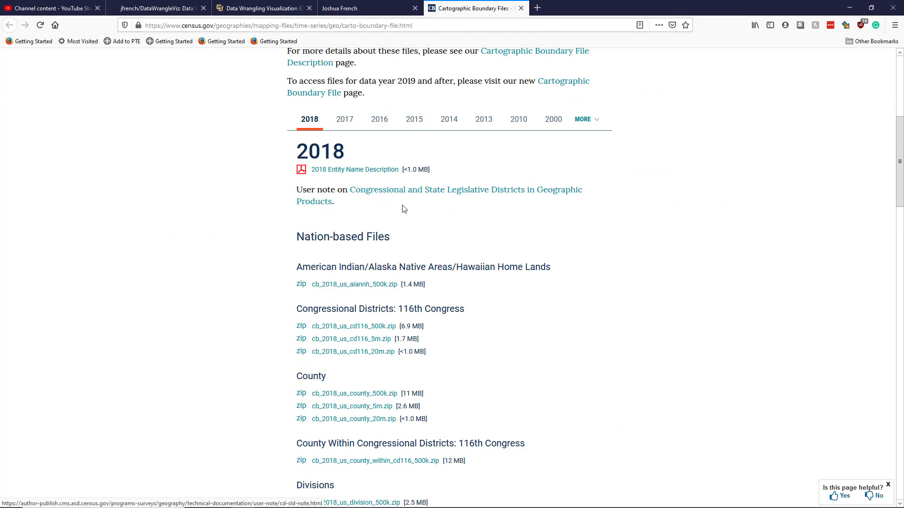
scroll("down", 3)
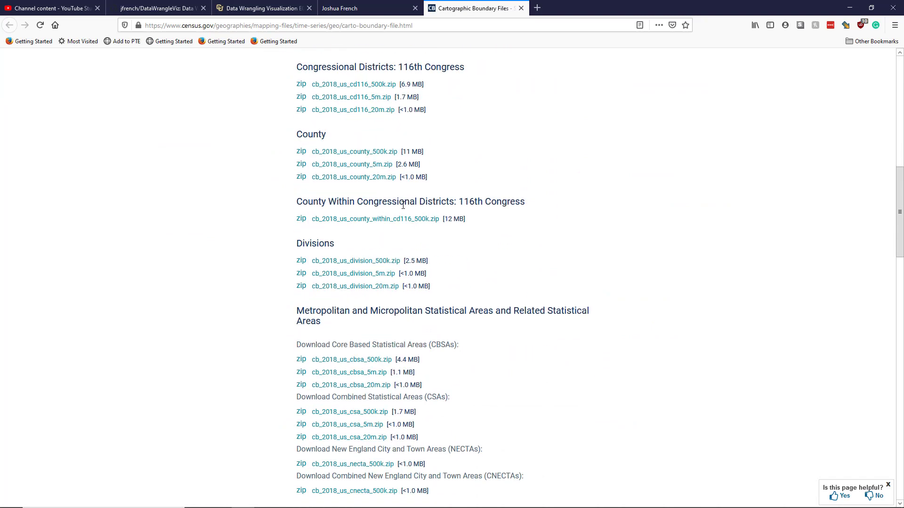
scroll("down", 3)
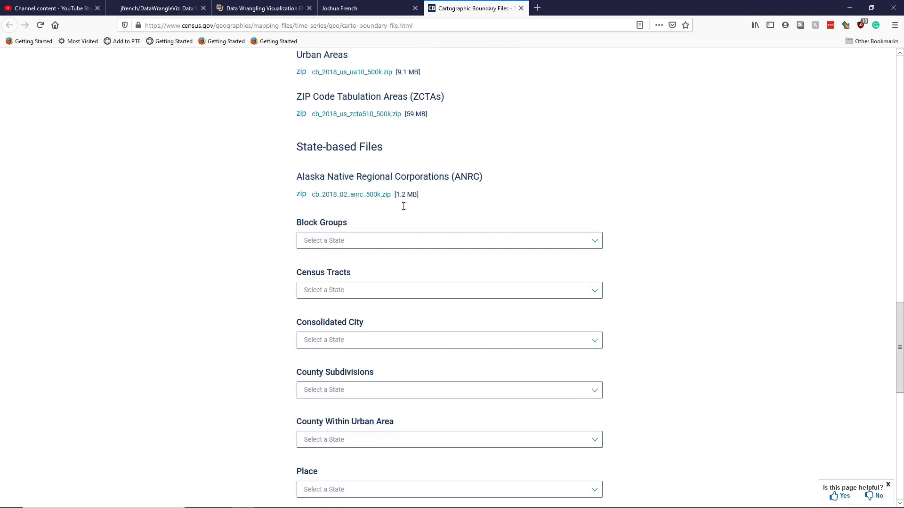
scroll("up", 3)
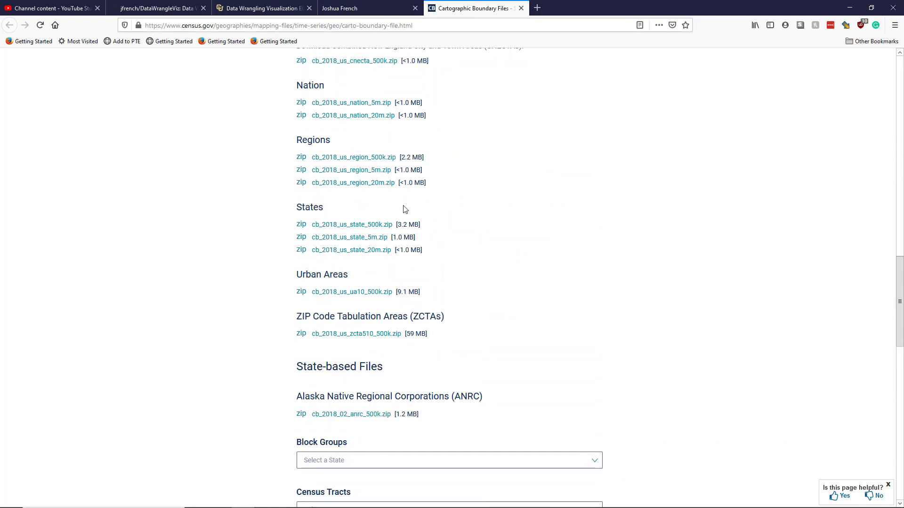
mouse_move(352, 249)
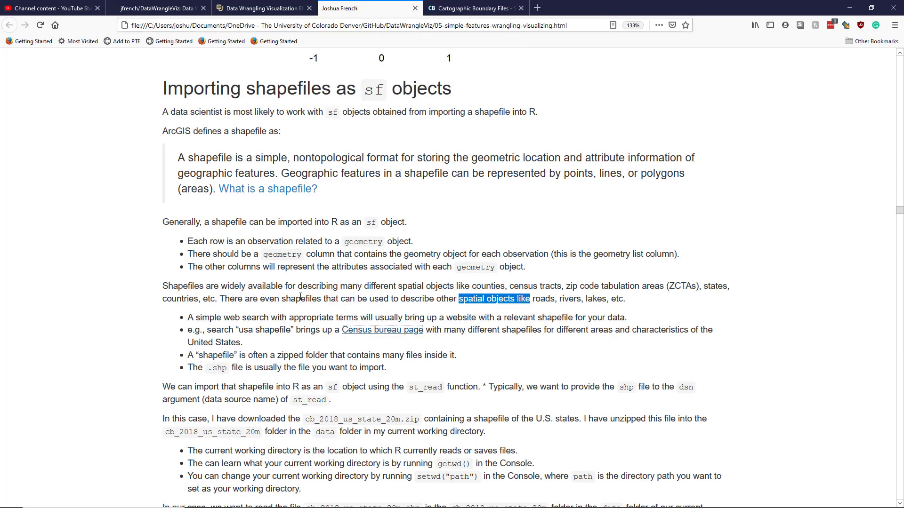
mouse_move(311, 313)
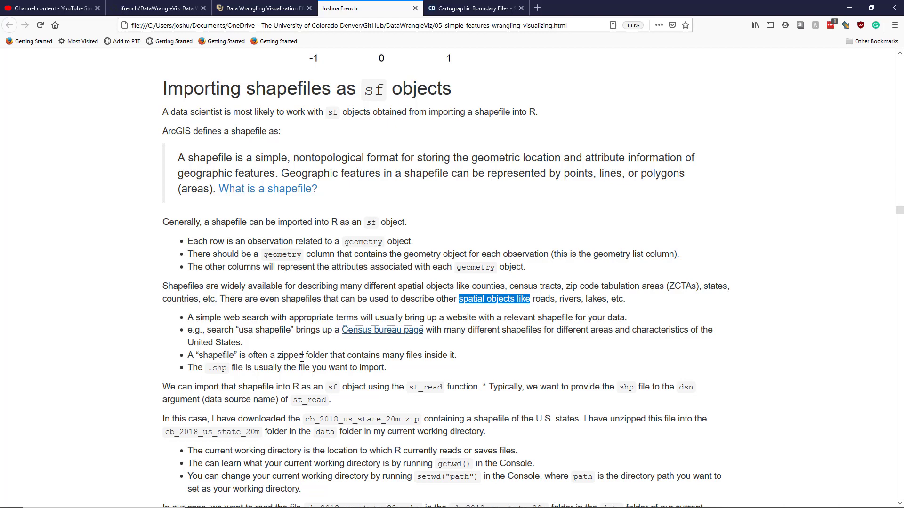
mouse_move(305, 357)
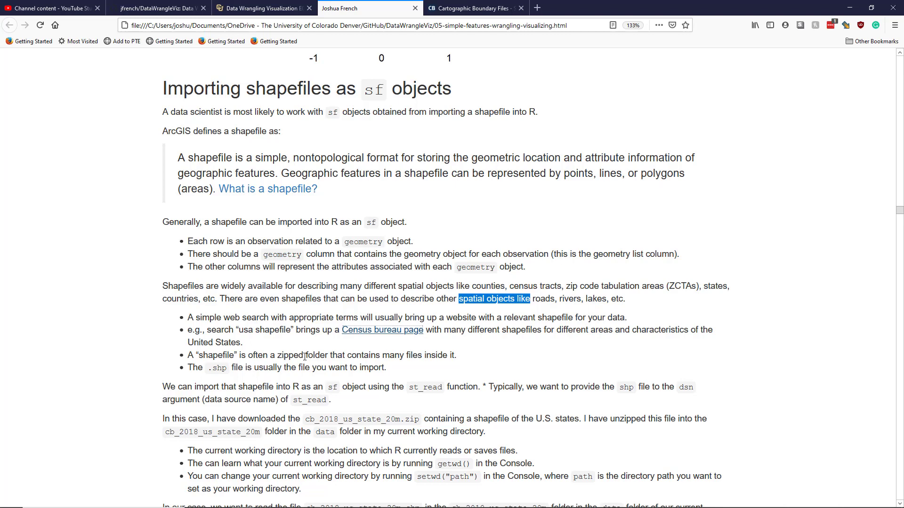
mouse_move(313, 365)
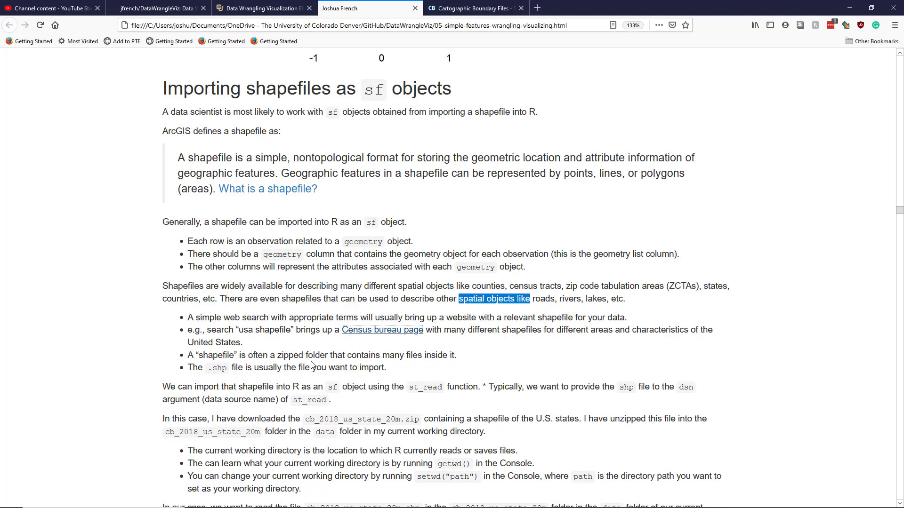
mouse_move(440, 358)
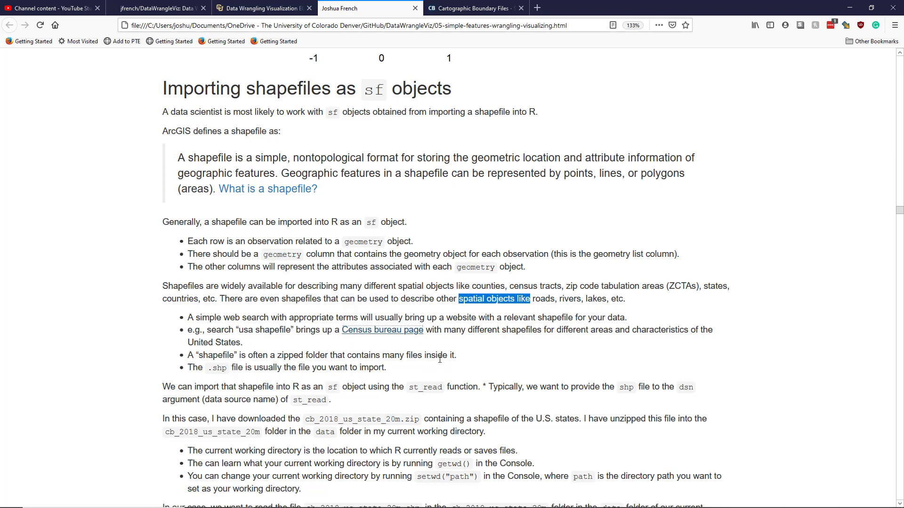
mouse_move(210, 370)
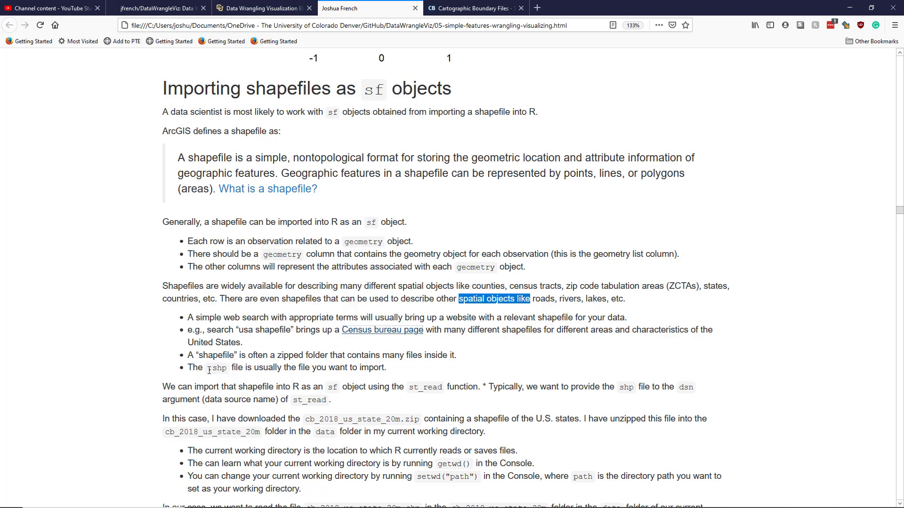
mouse_move(217, 379)
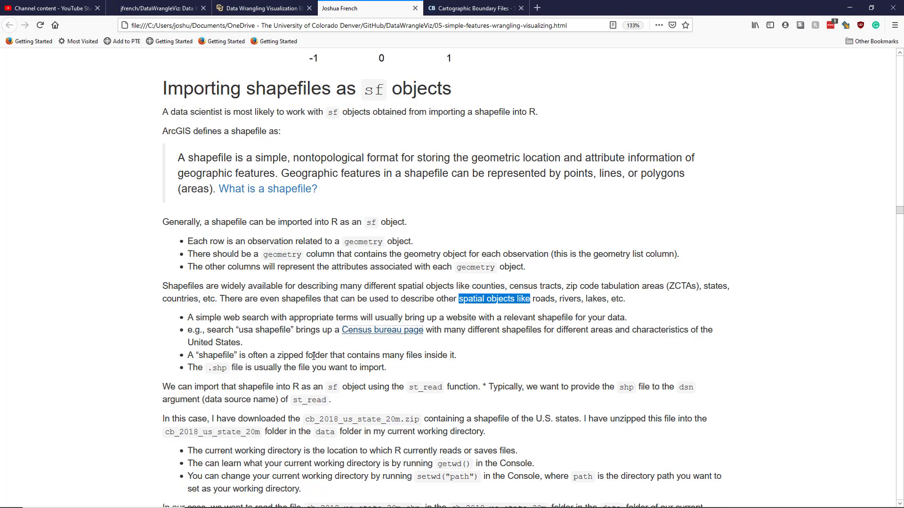
mouse_move(216, 371)
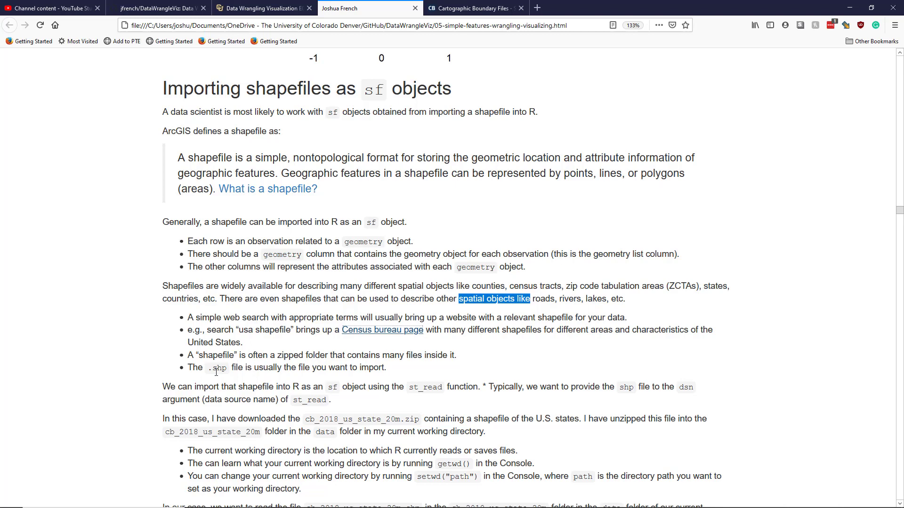
- Highlight 'we want to provide the shp' in the st_read dsn paragraph
scroll("down", 3)
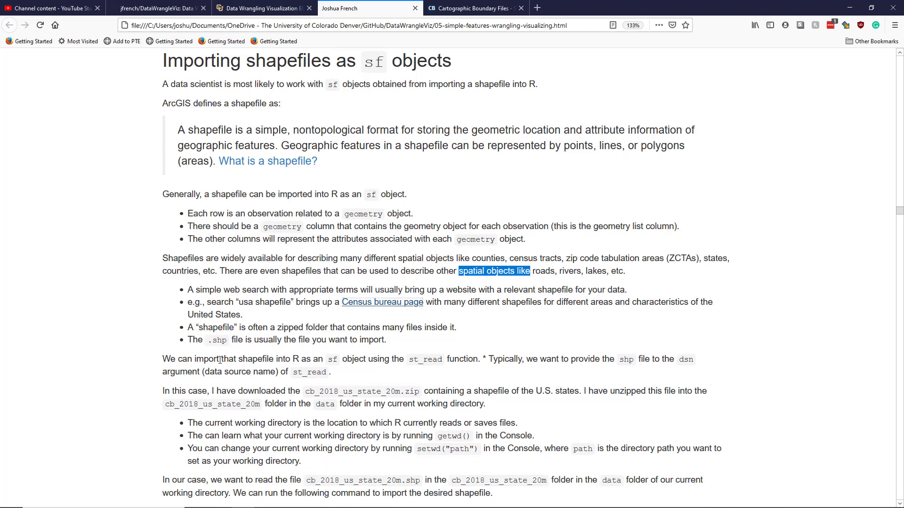
scroll("down", 3)
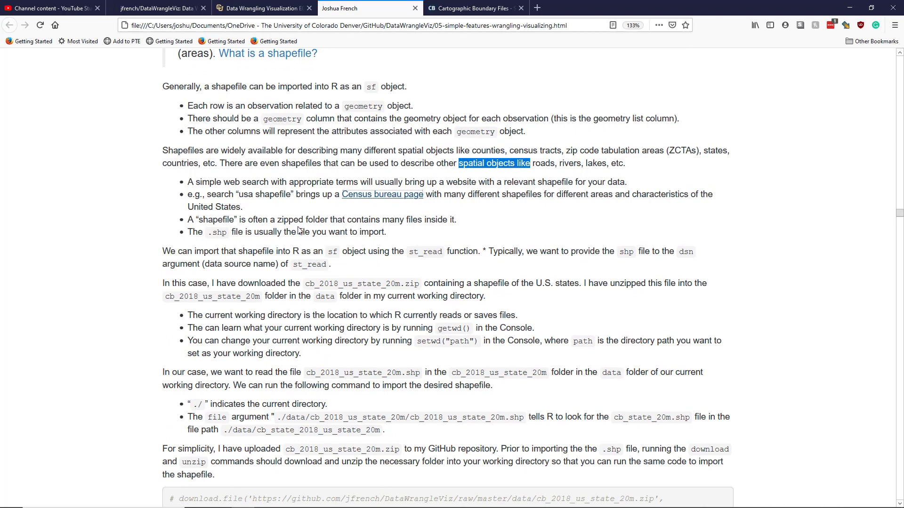
mouse_move(412, 252)
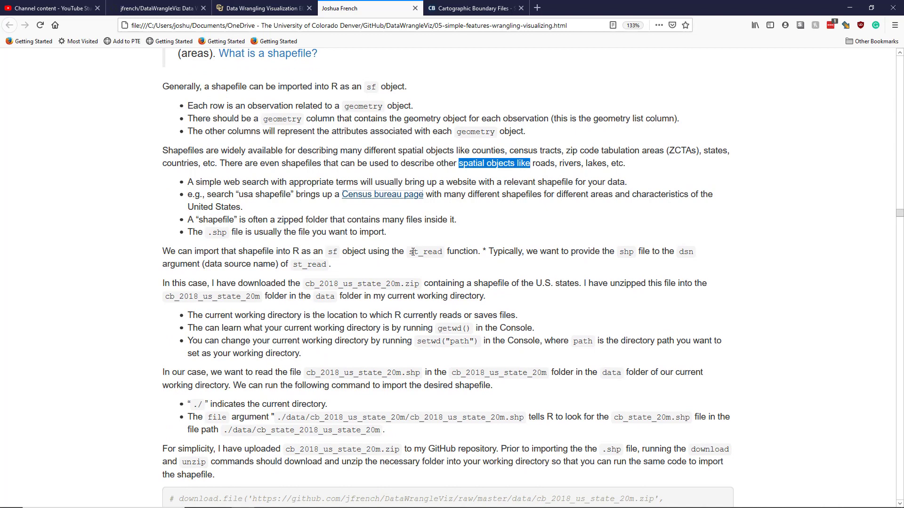
double_click(426, 251)
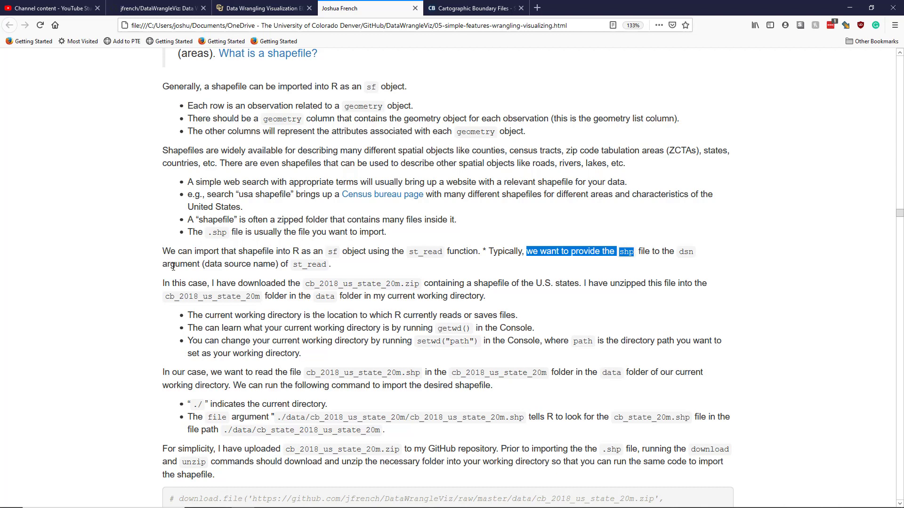
mouse_move(303, 251)
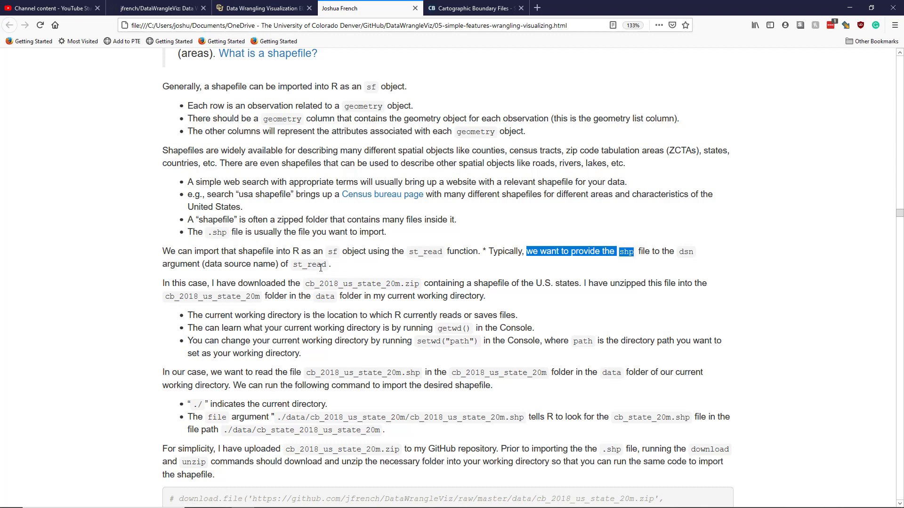
mouse_move(594, 253)
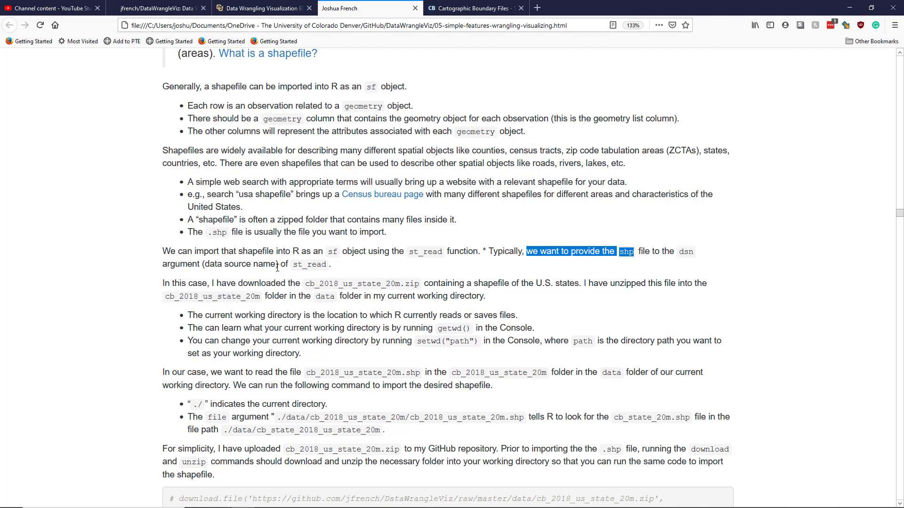
scroll("down", 3)
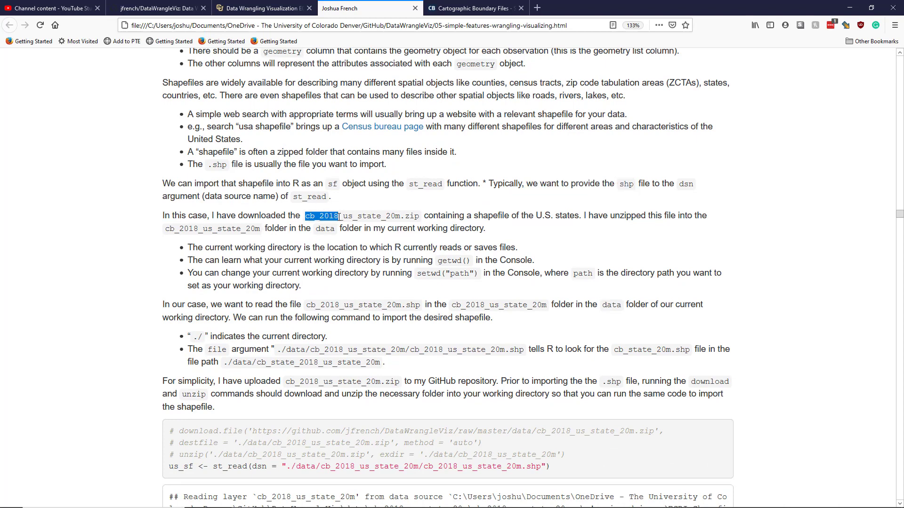
left_click_drag(339, 216, 350, 215)
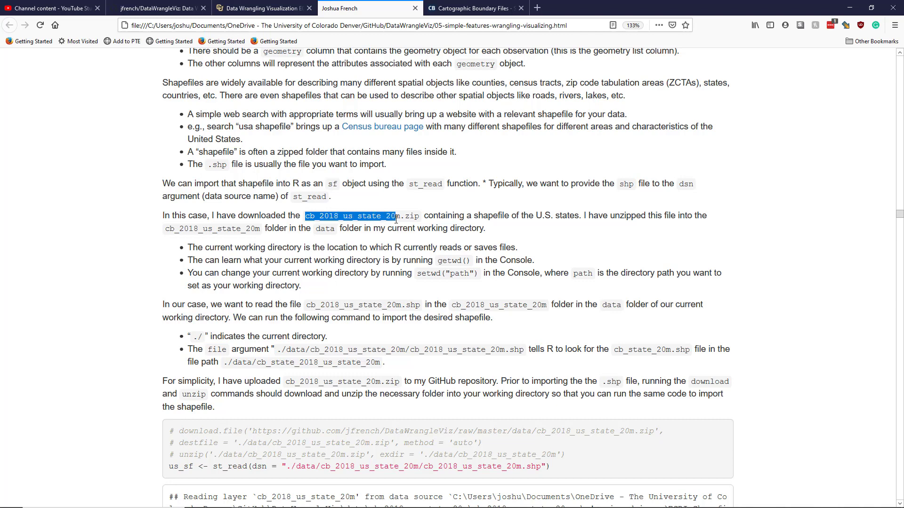
mouse_move(427, 220)
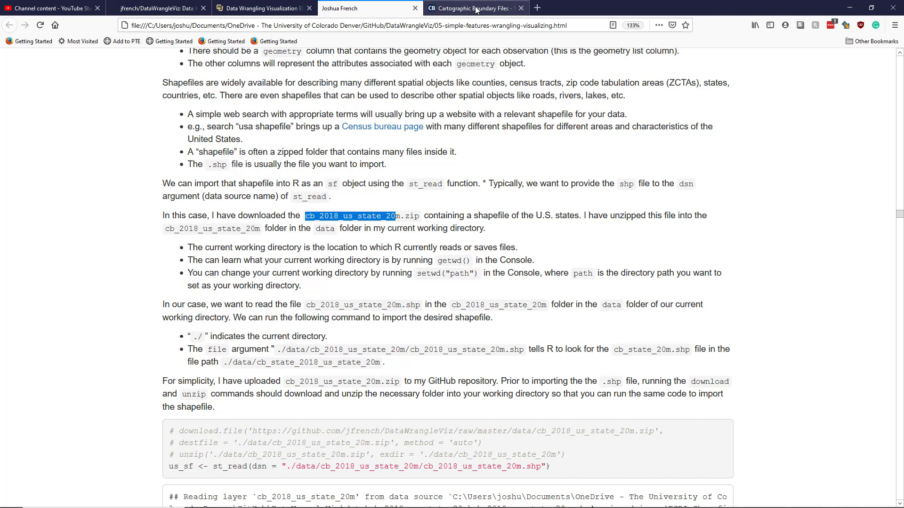
mouse_move(452, 207)
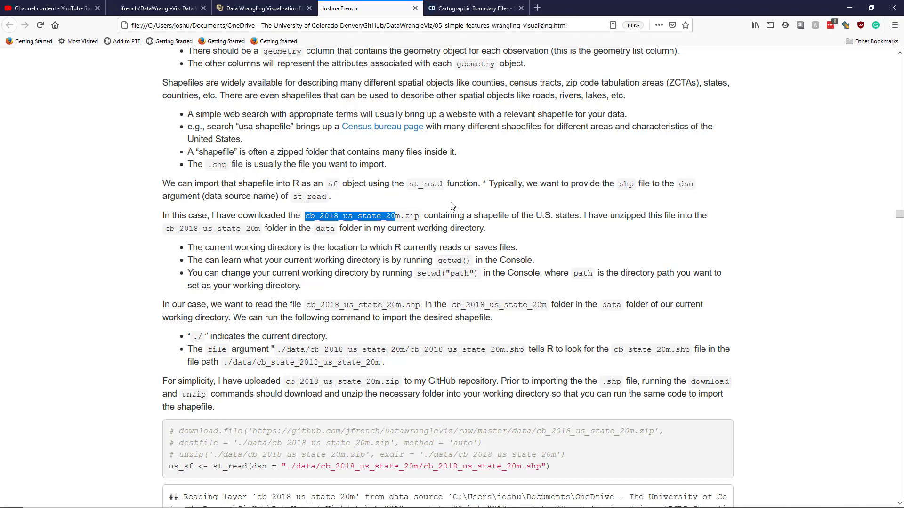
mouse_move(515, 229)
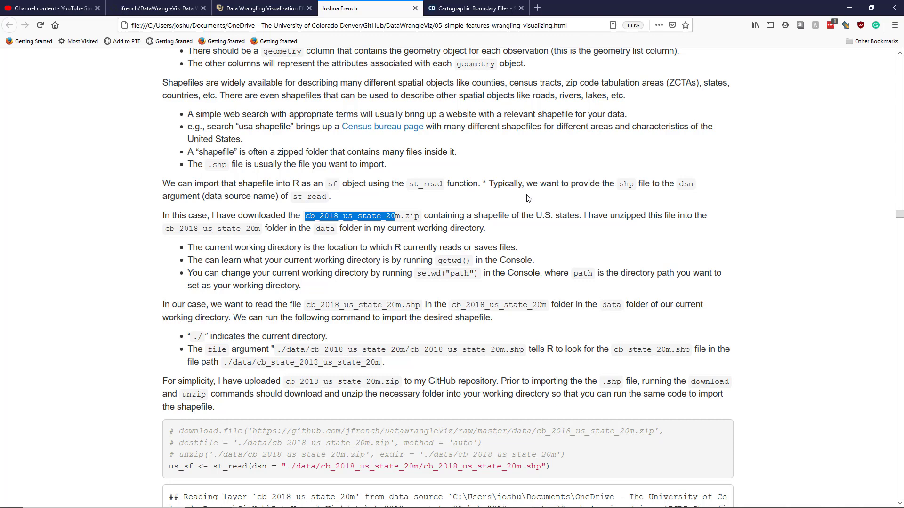
mouse_move(529, 199)
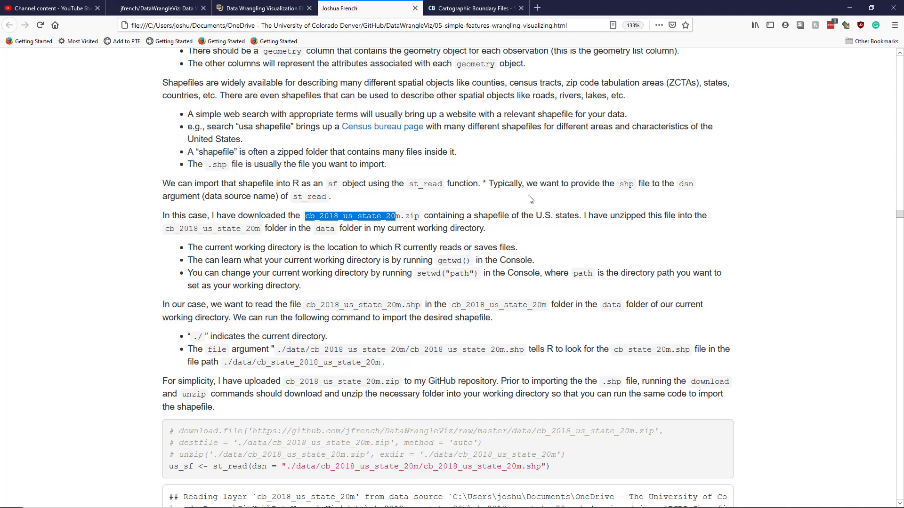
mouse_move(542, 206)
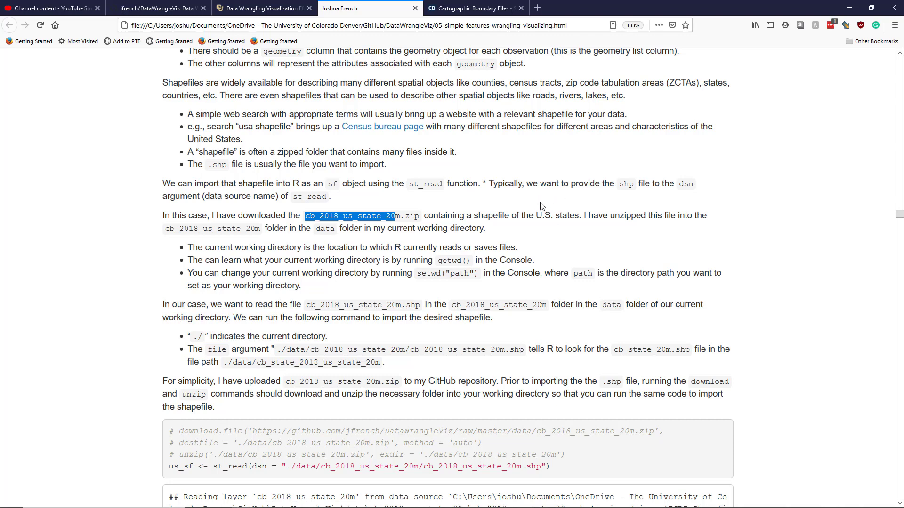
mouse_move(550, 208)
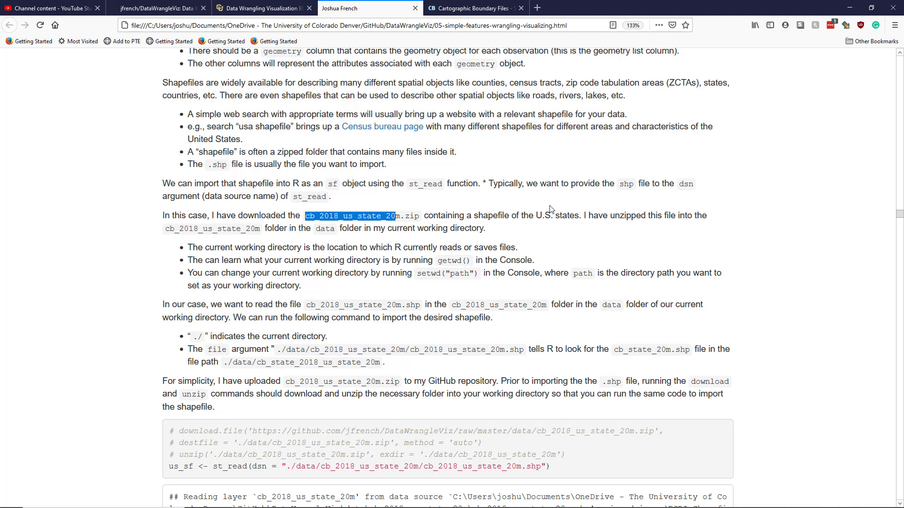
mouse_move(599, 209)
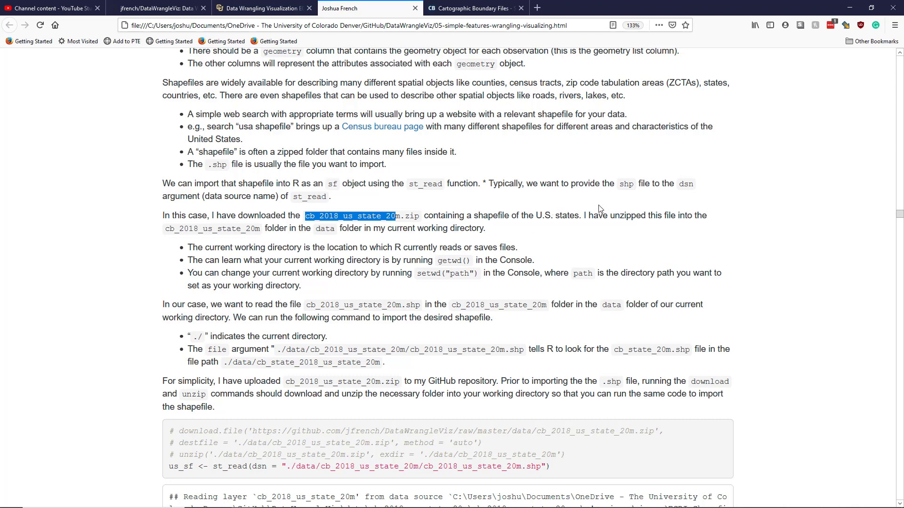
mouse_move(290, 229)
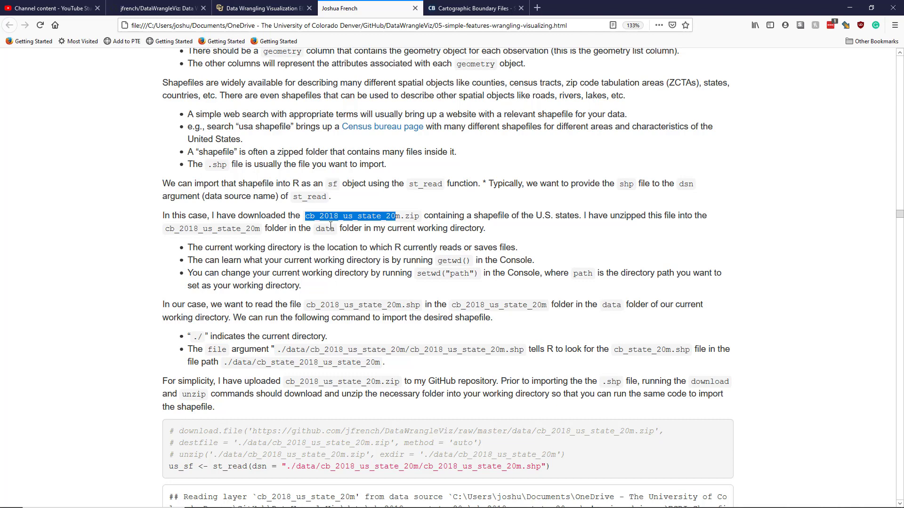
mouse_move(202, 227)
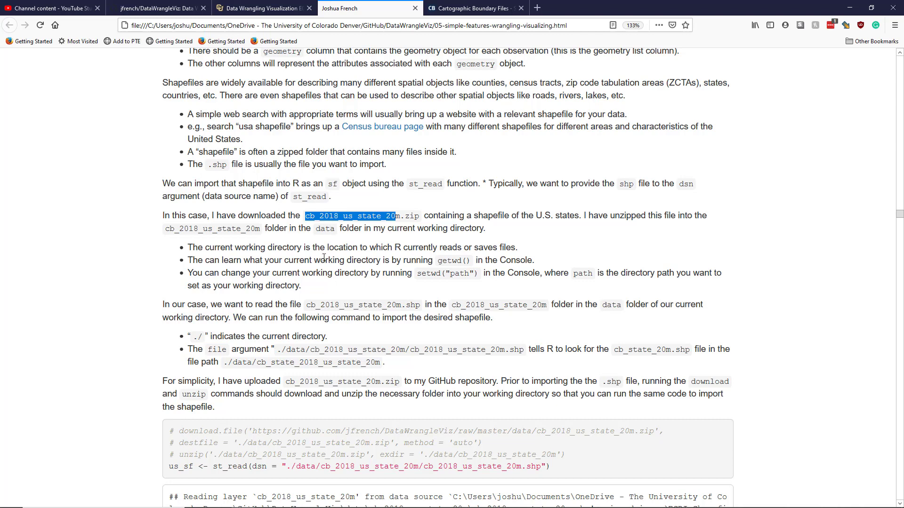
mouse_move(229, 252)
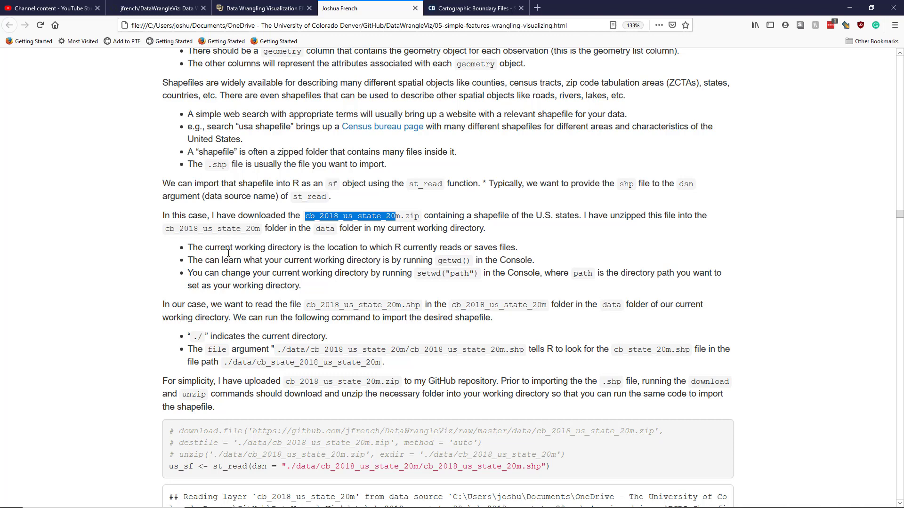
mouse_move(422, 215)
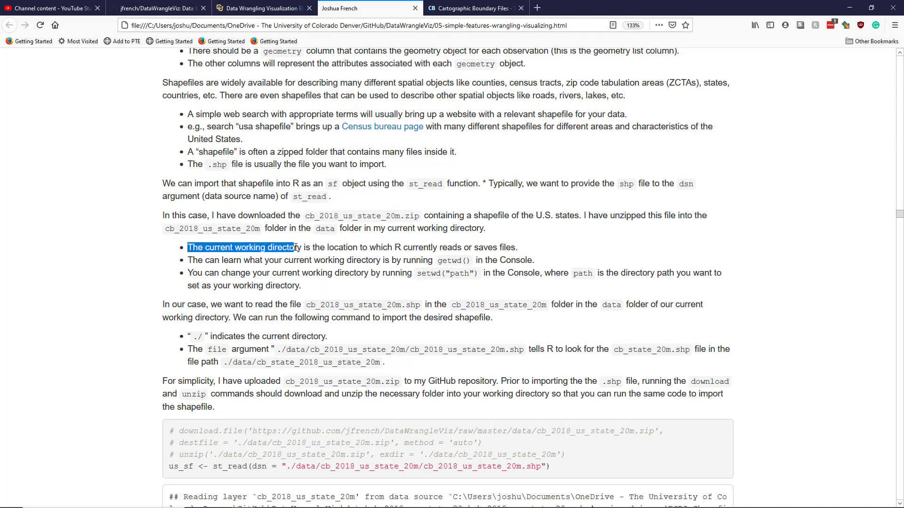
left_click_drag(294, 248, 423, 247)
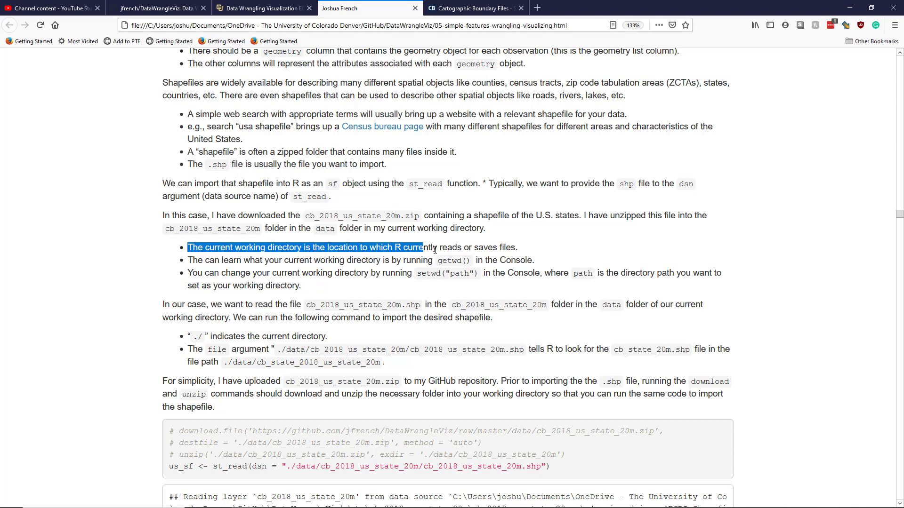
left_click_drag(423, 247, 517, 247)
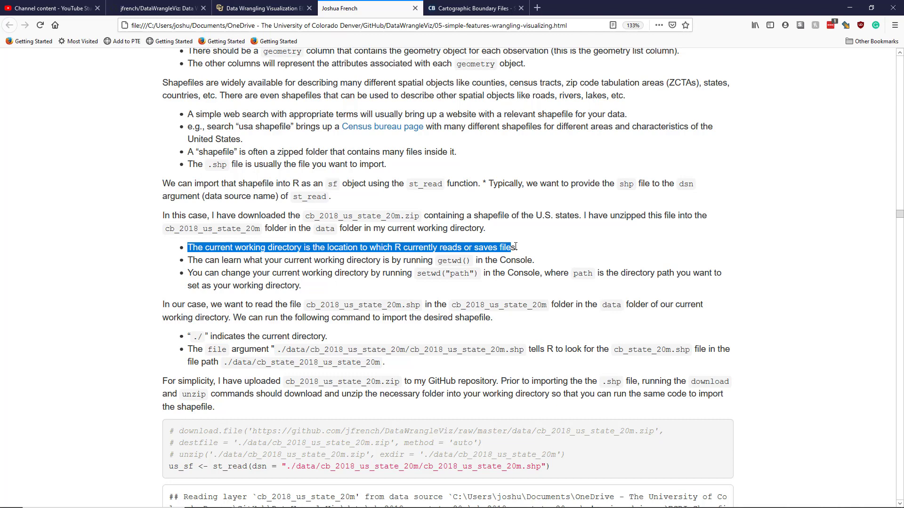
left_click(331, 282)
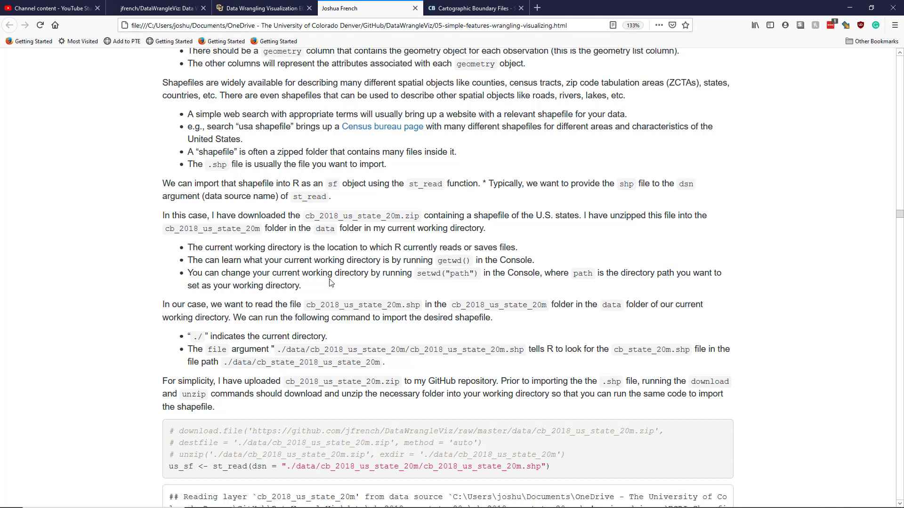
mouse_move(439, 259)
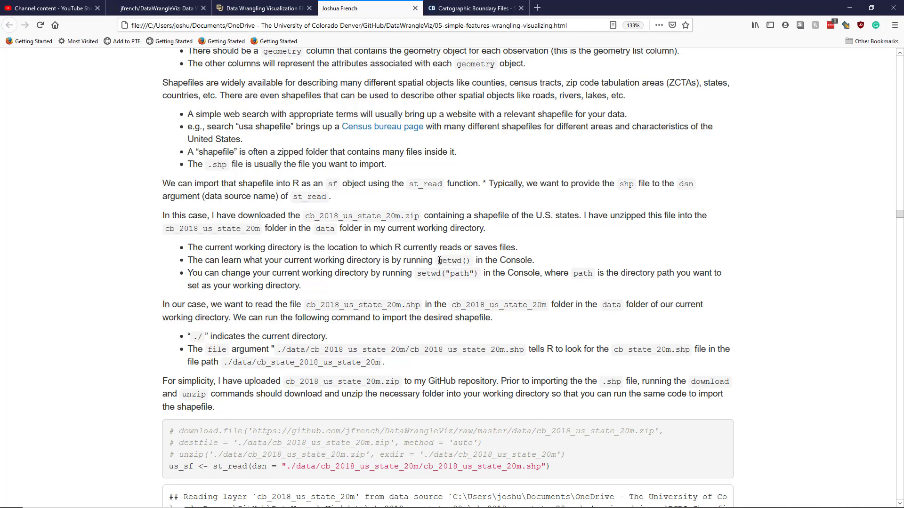
double_click(453, 260)
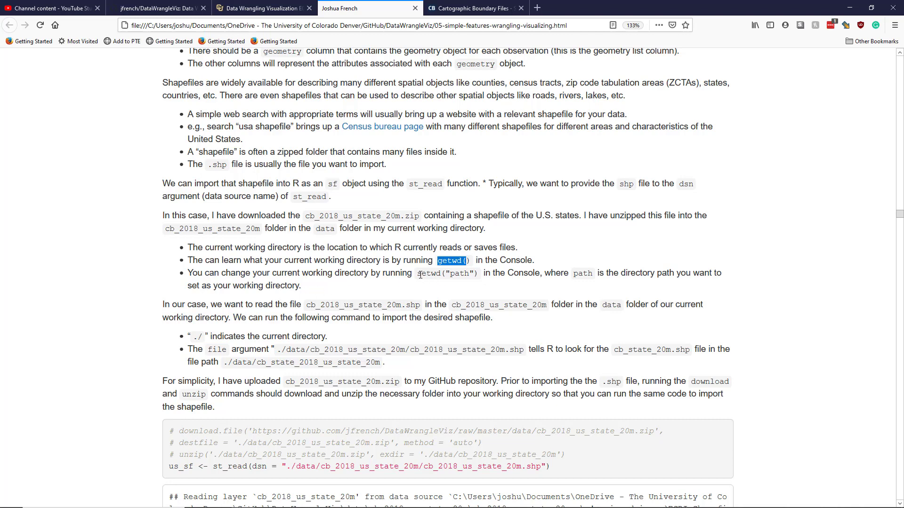
double_click(427, 272)
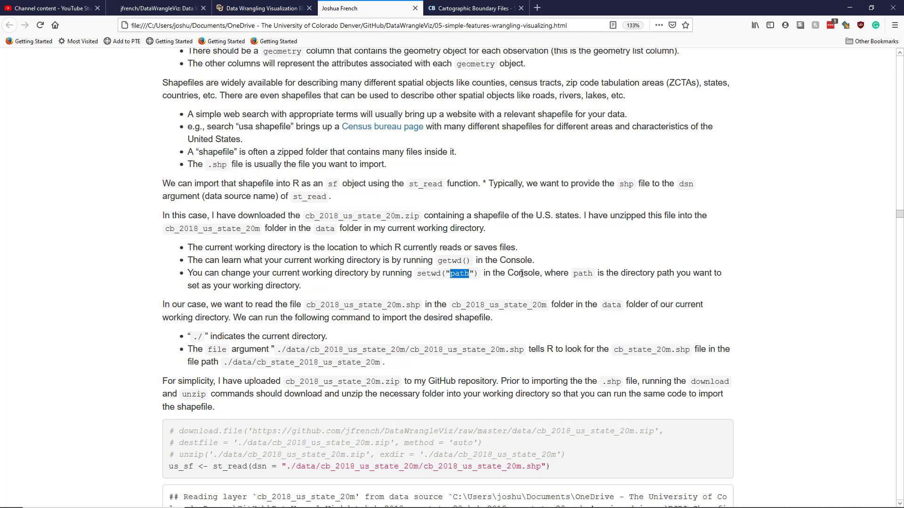
mouse_move(475, 273)
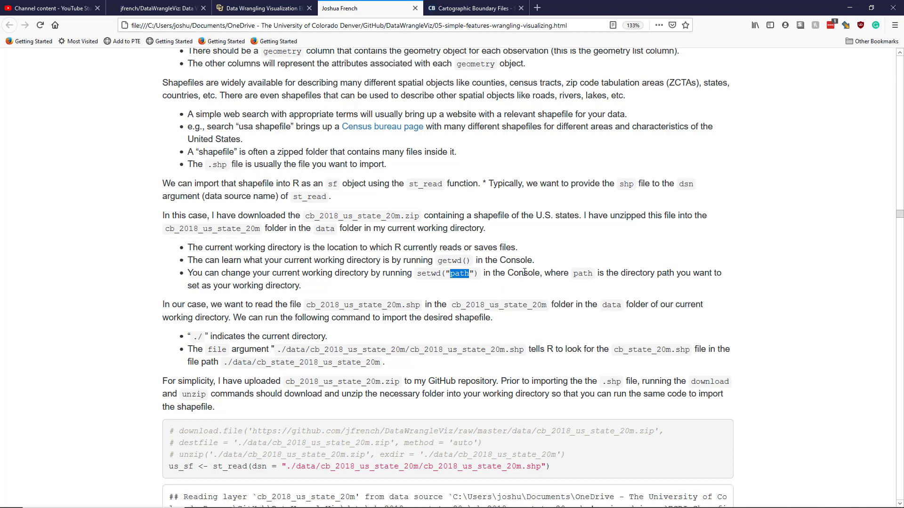
mouse_move(337, 291)
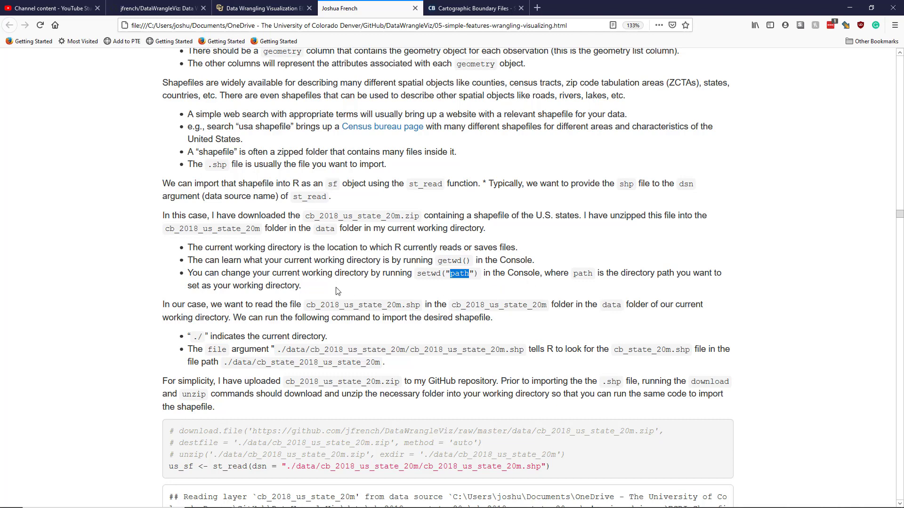
mouse_move(349, 259)
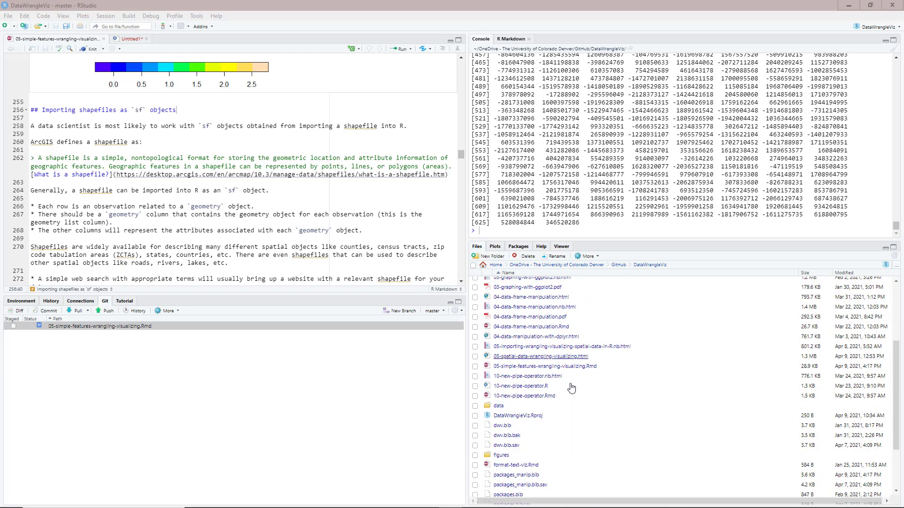
- Scroll RStudio's Files pane down toward the data folder
scroll("down", 3)
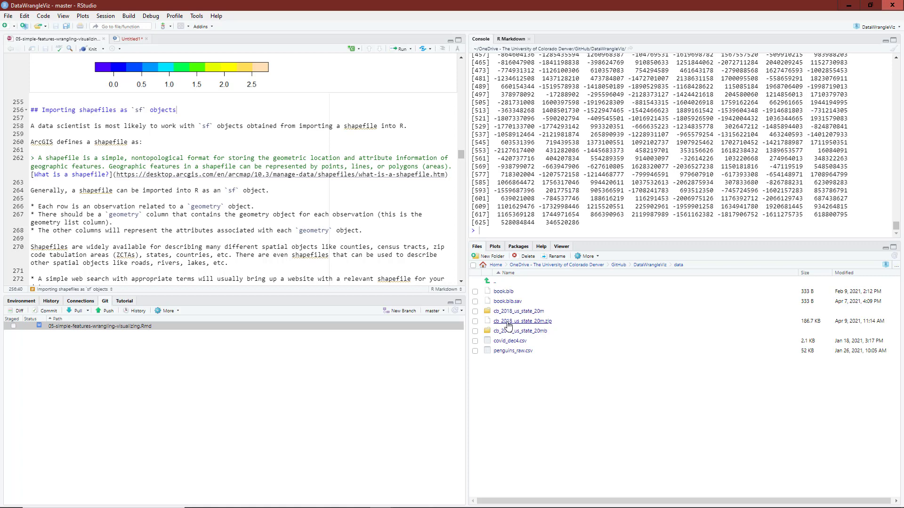
mouse_move(521, 321)
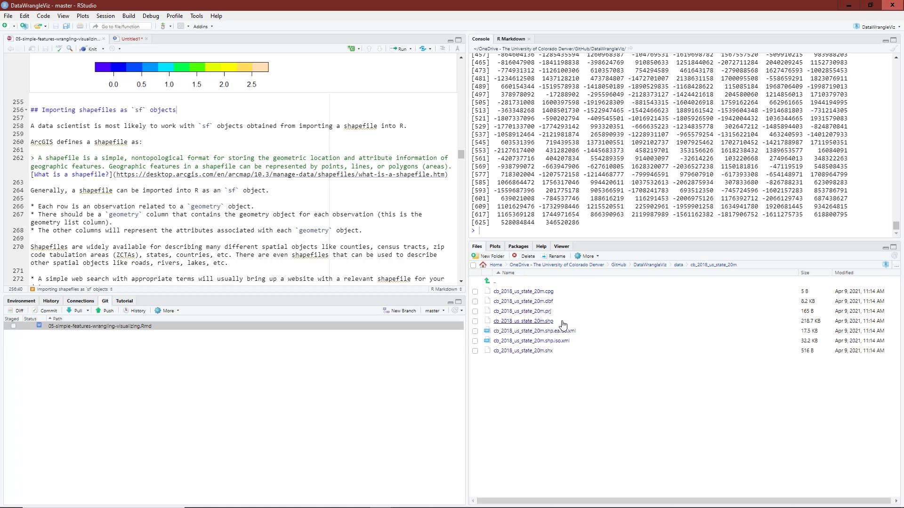
mouse_move(556, 328)
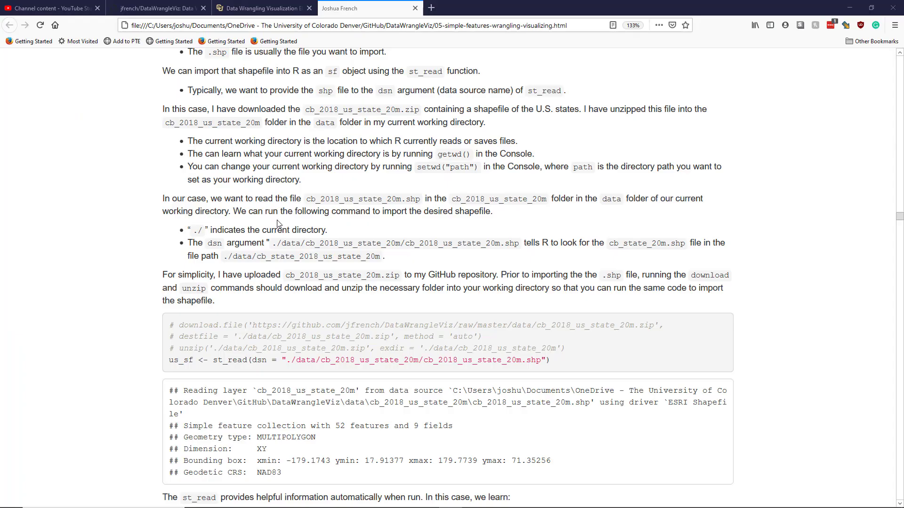
mouse_move(401, 183)
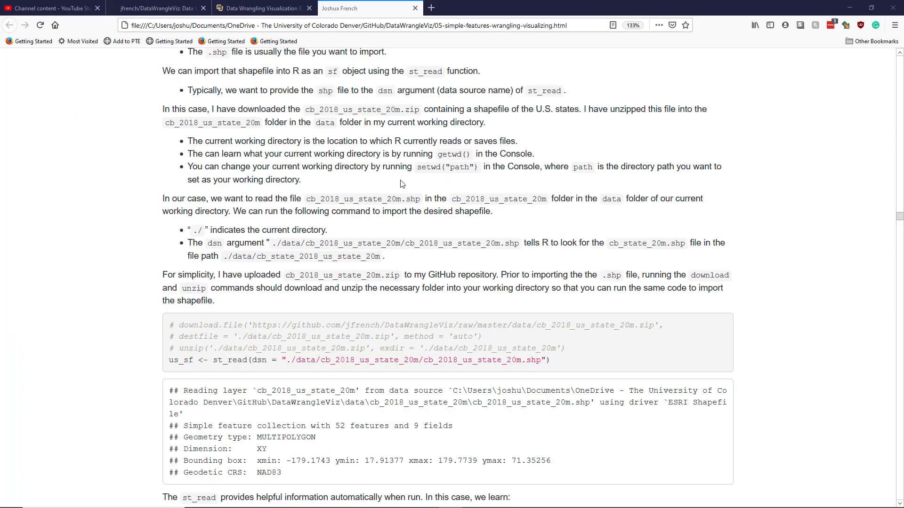
mouse_move(490, 207)
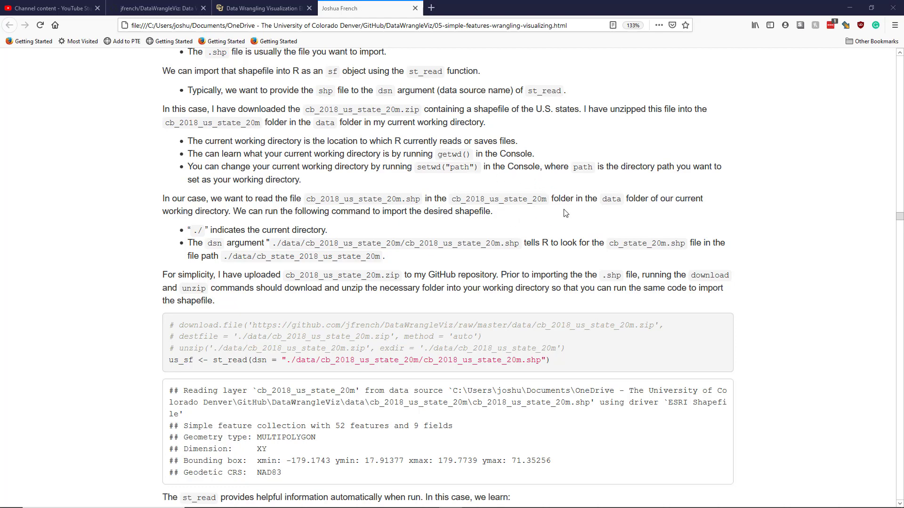
mouse_move(603, 213)
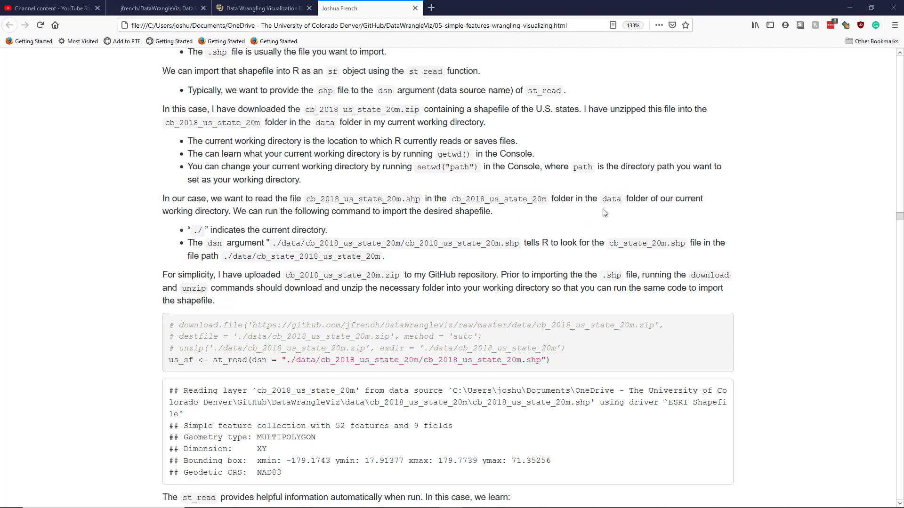
mouse_move(237, 213)
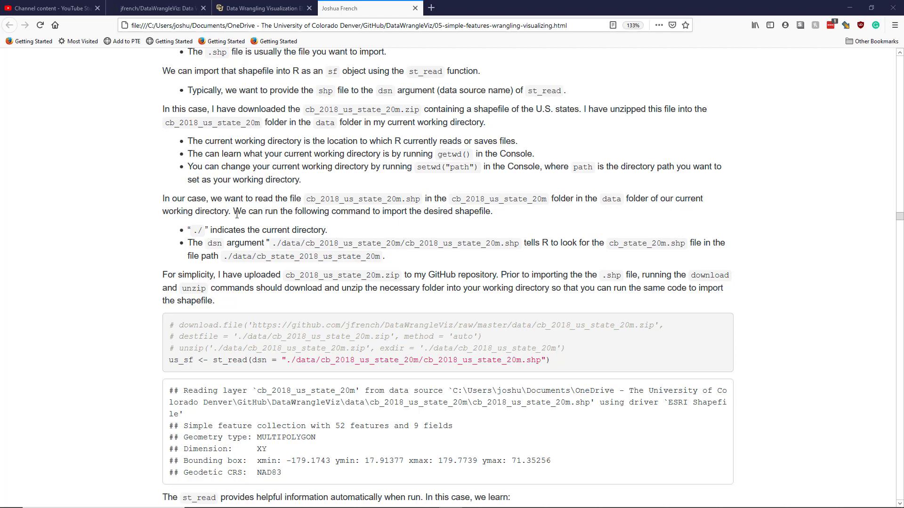
mouse_move(232, 215)
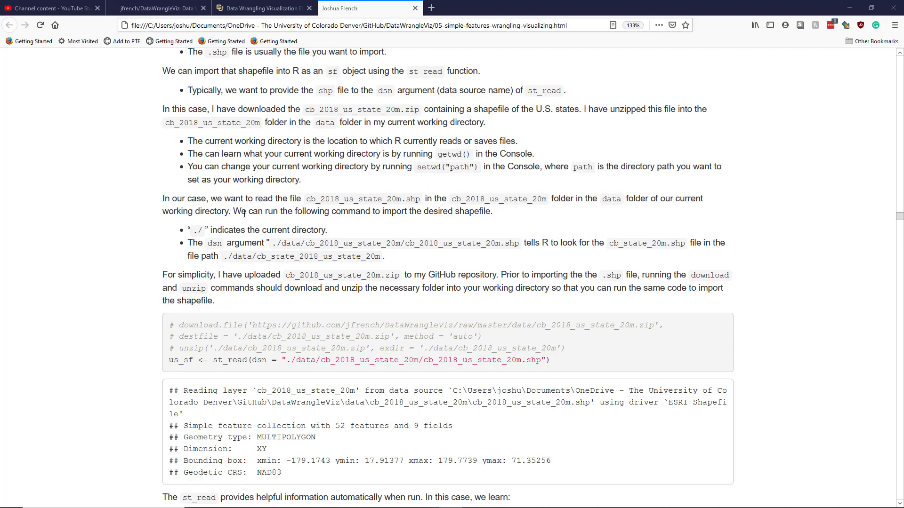
mouse_move(195, 229)
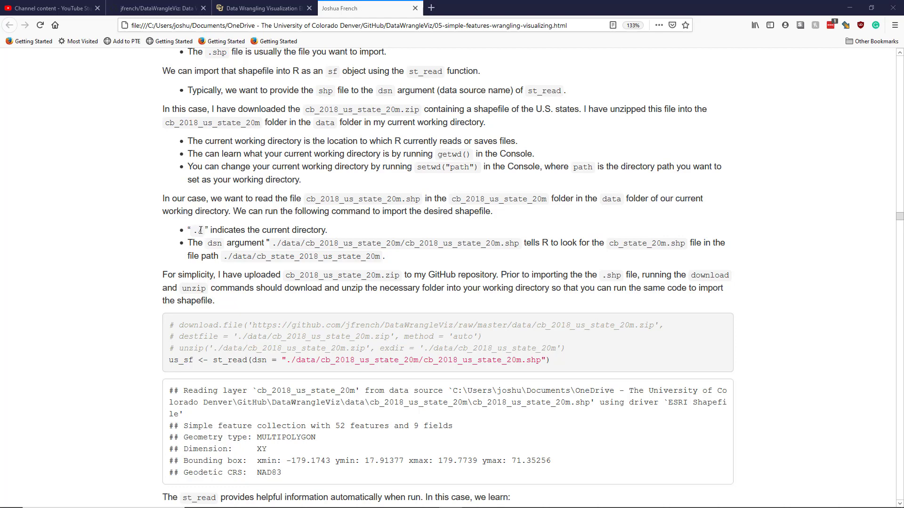
mouse_move(198, 225)
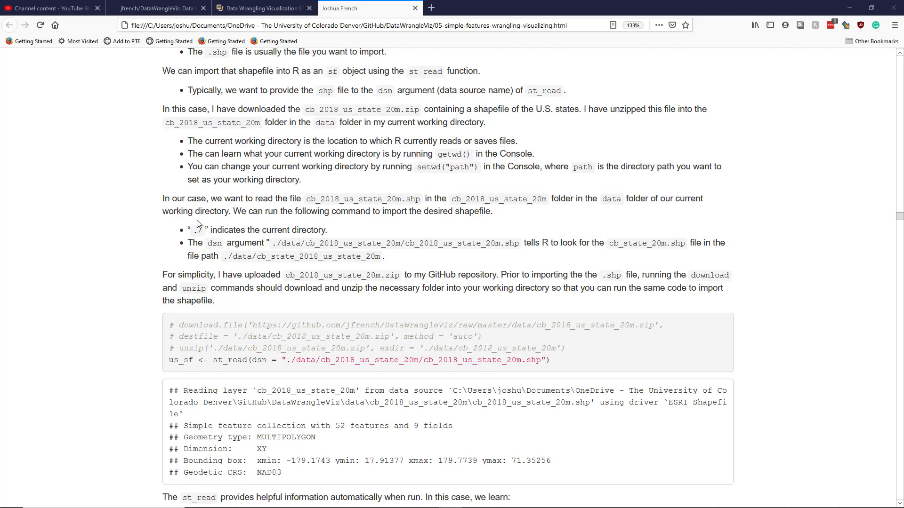
mouse_move(197, 216)
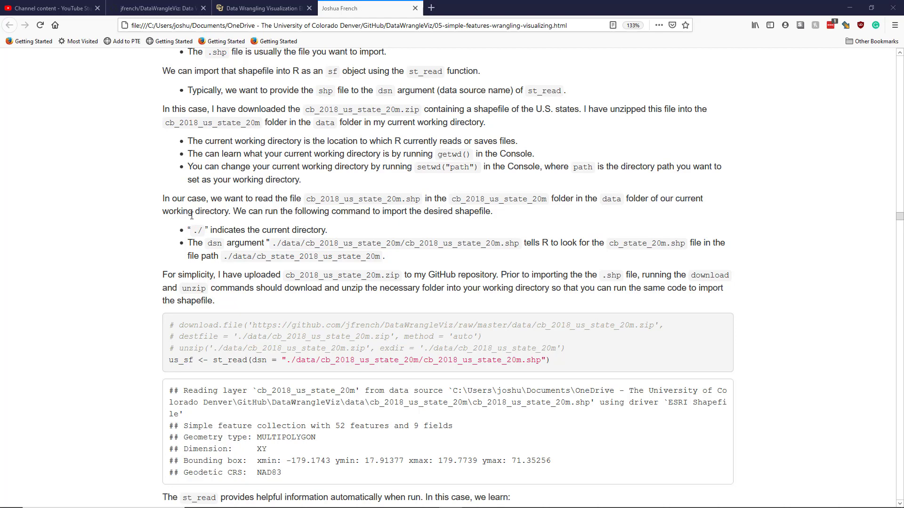
mouse_move(225, 242)
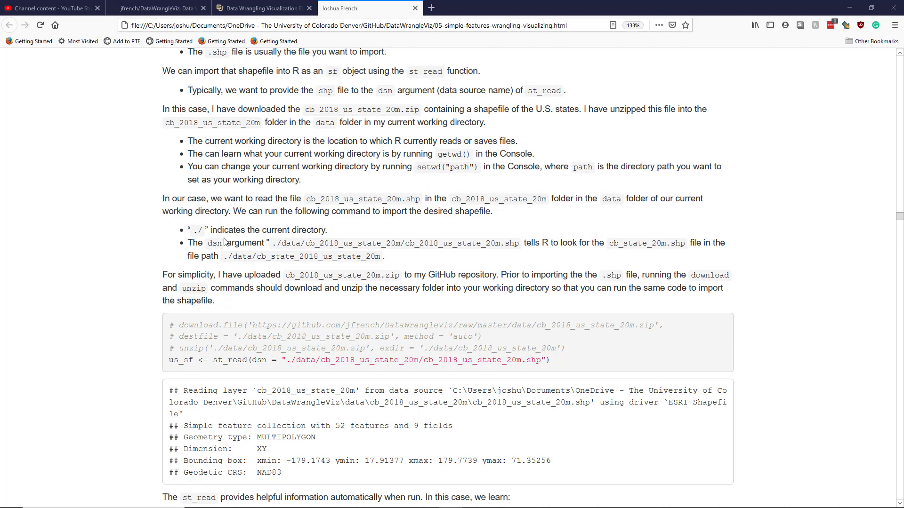
mouse_move(272, 248)
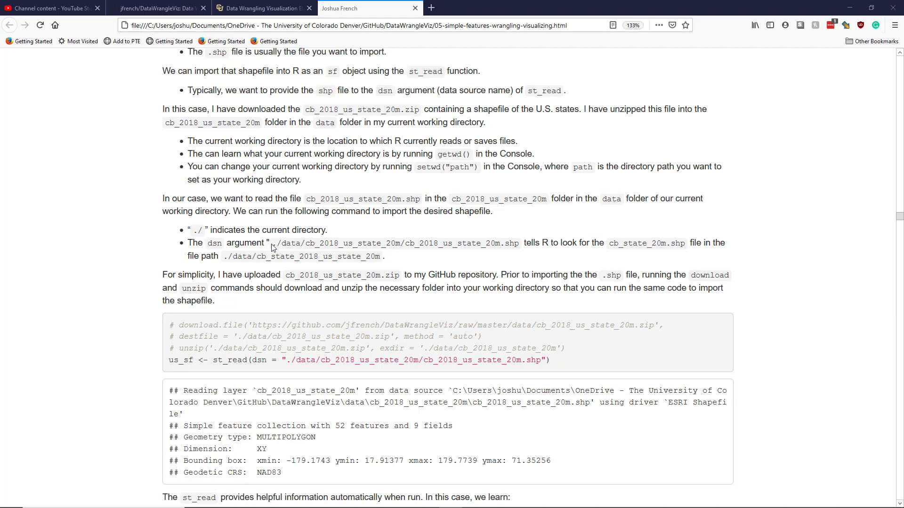
double_click(276, 244)
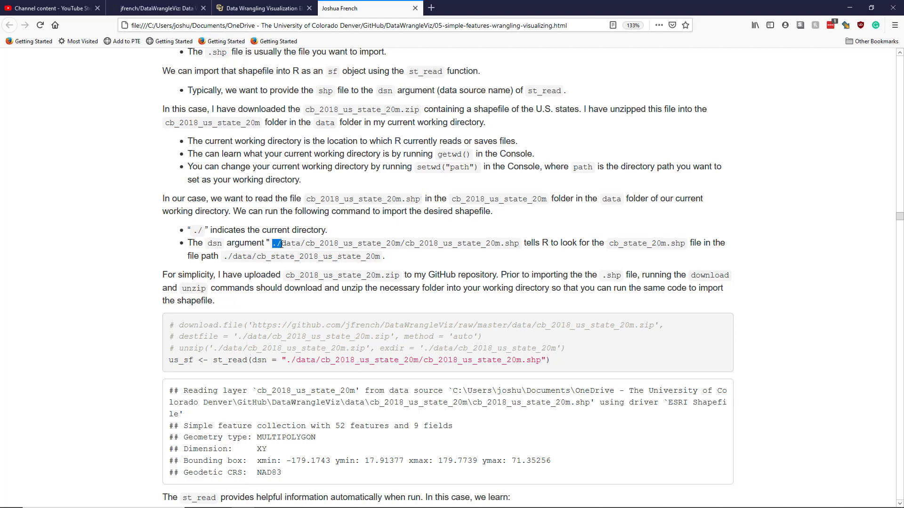
double_click(290, 243)
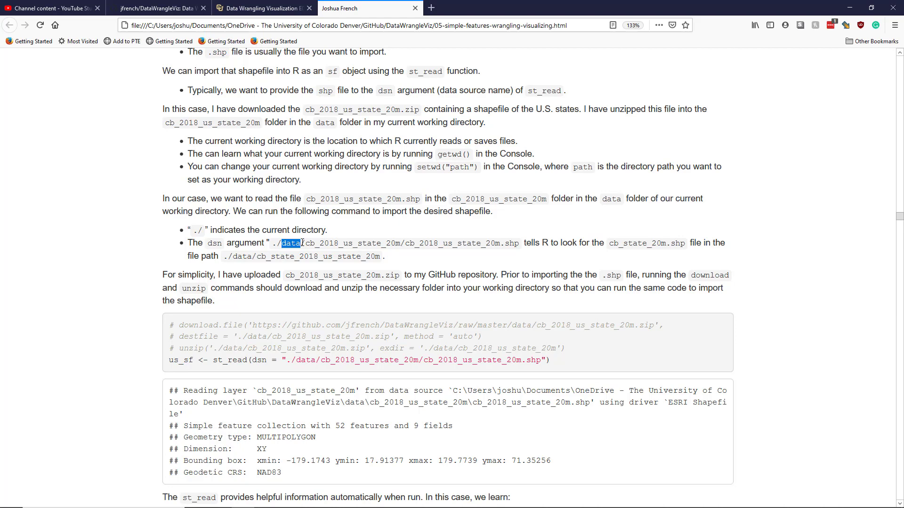
mouse_move(302, 243)
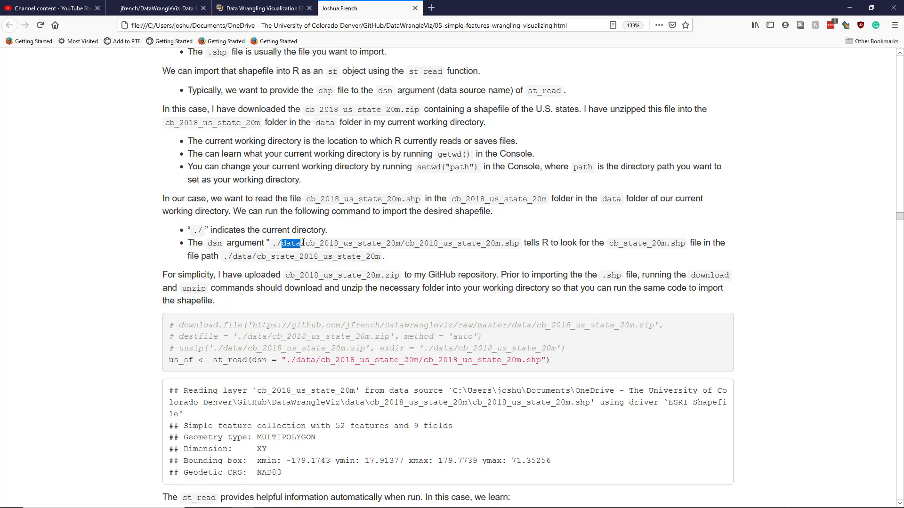
left_click_drag(300, 243, 399, 243)
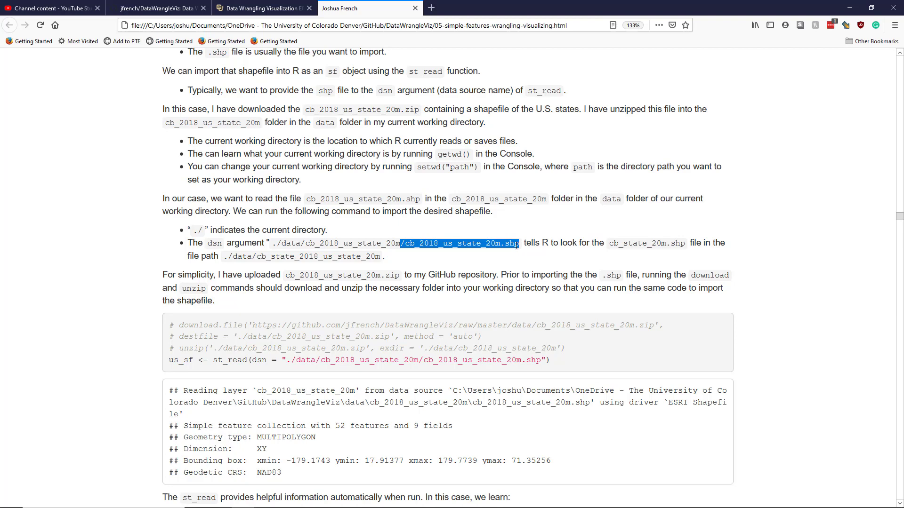
mouse_move(534, 241)
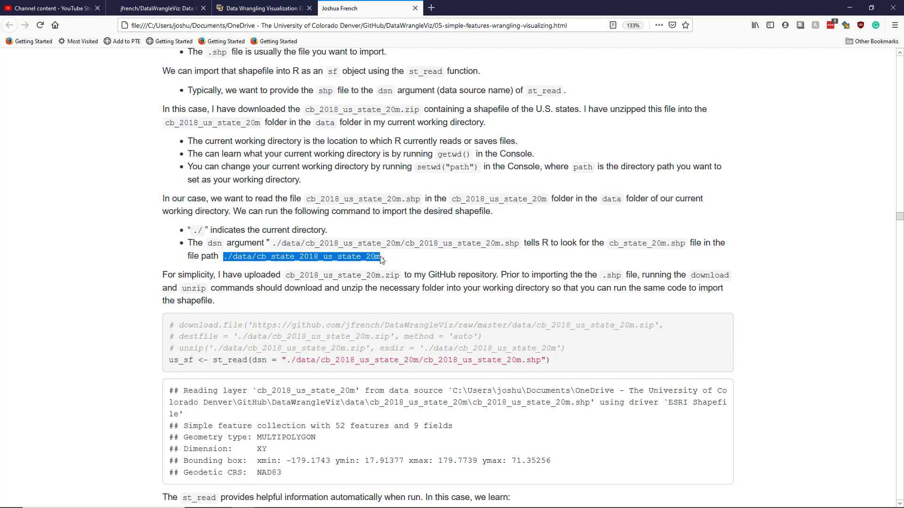
mouse_move(414, 260)
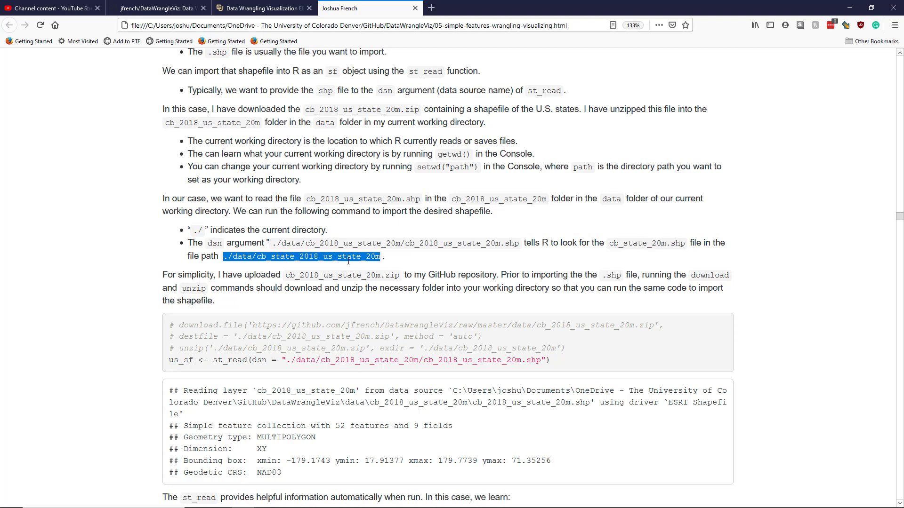
left_click(428, 337)
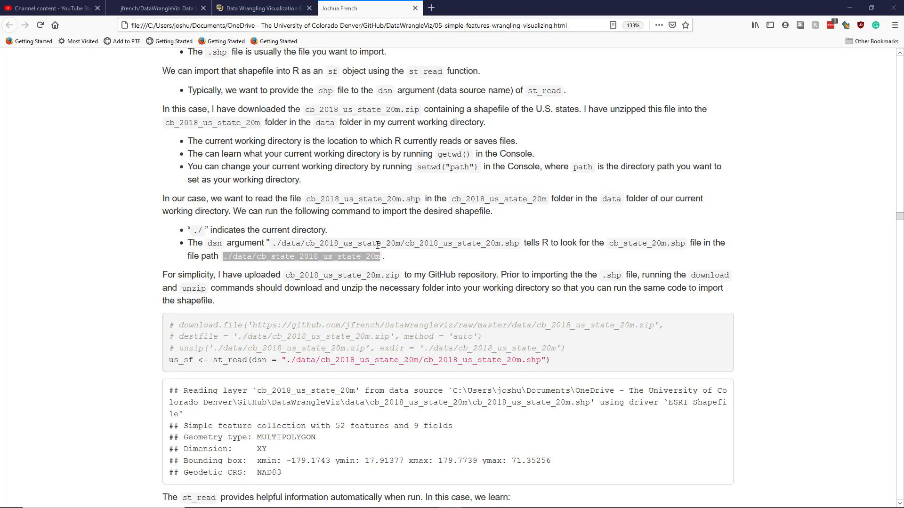
mouse_move(345, 269)
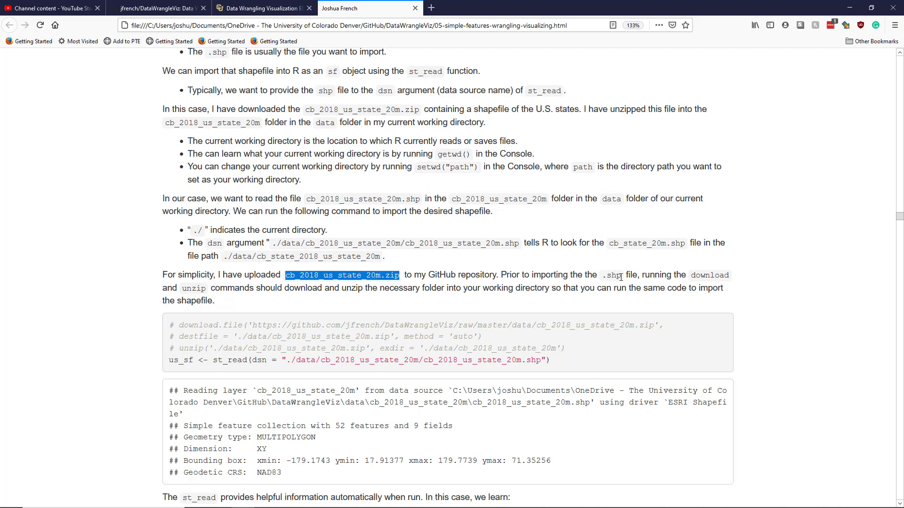
mouse_move(615, 321)
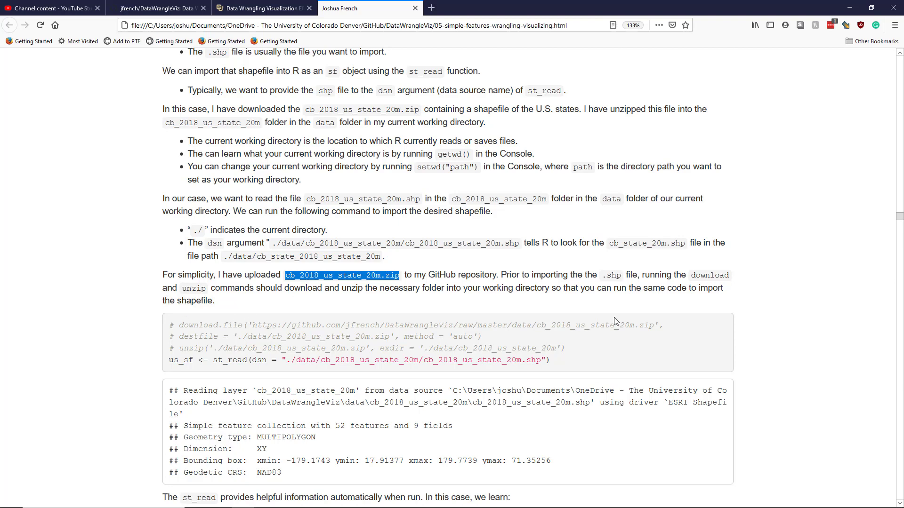
mouse_move(605, 336)
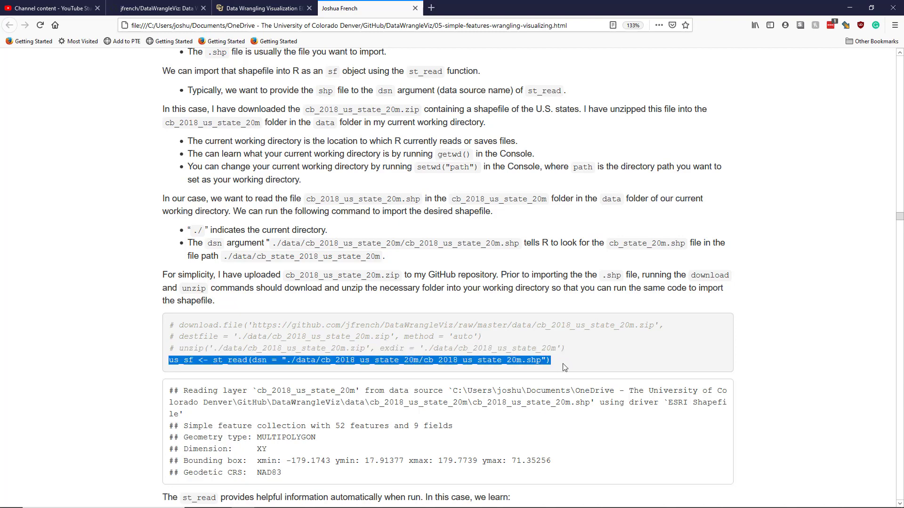
mouse_move(560, 370)
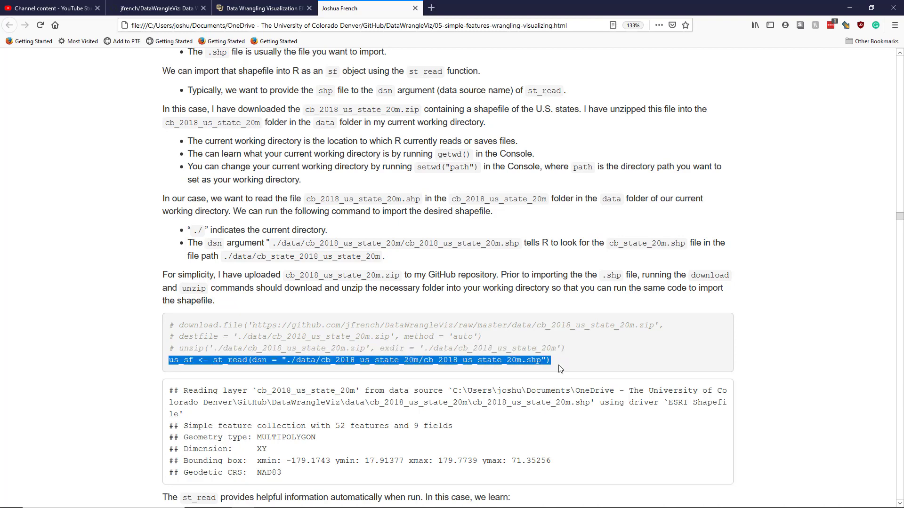
scroll("down", 3)
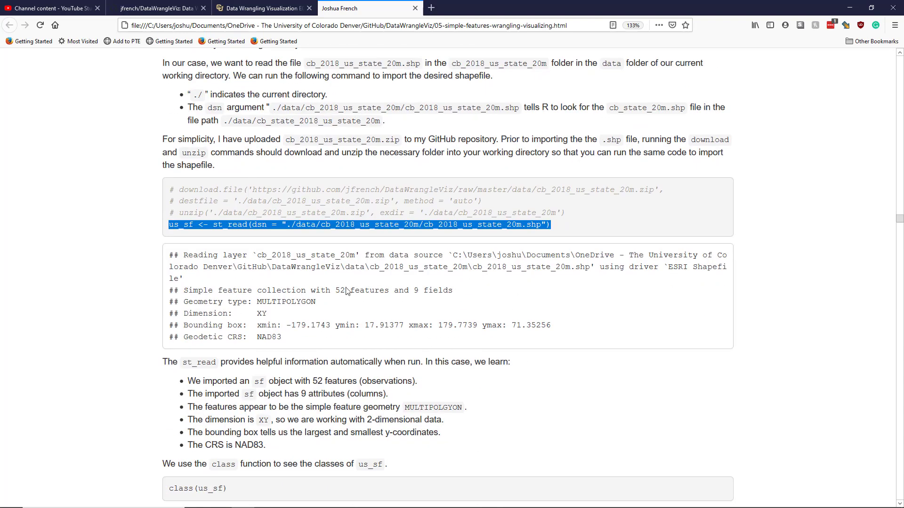
mouse_move(231, 254)
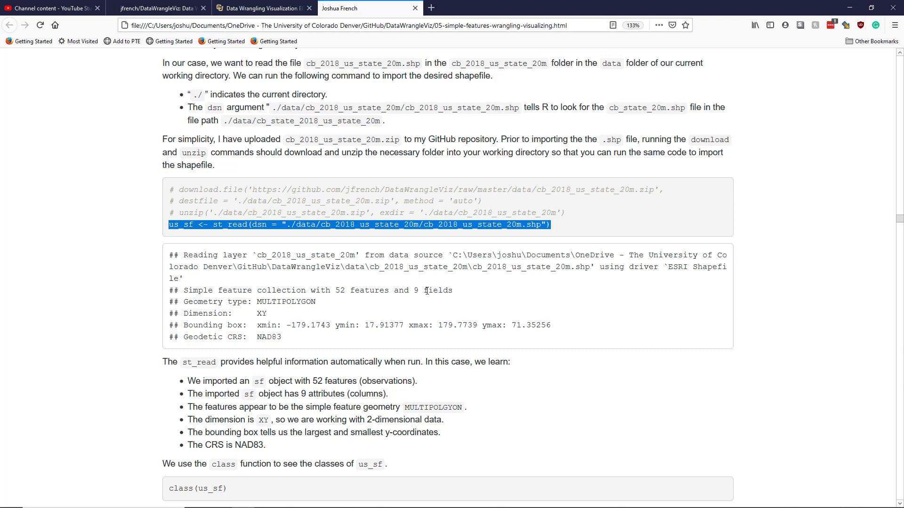
scroll("down", 3)
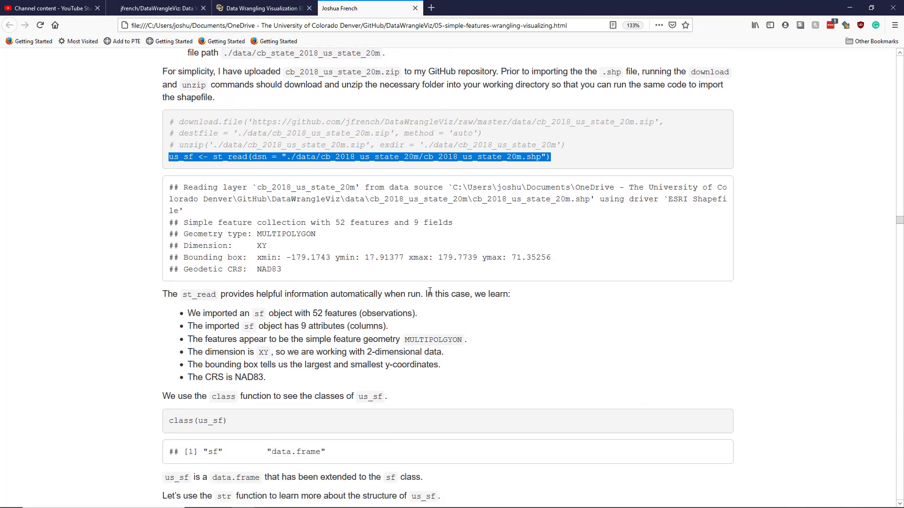
mouse_move(434, 291)
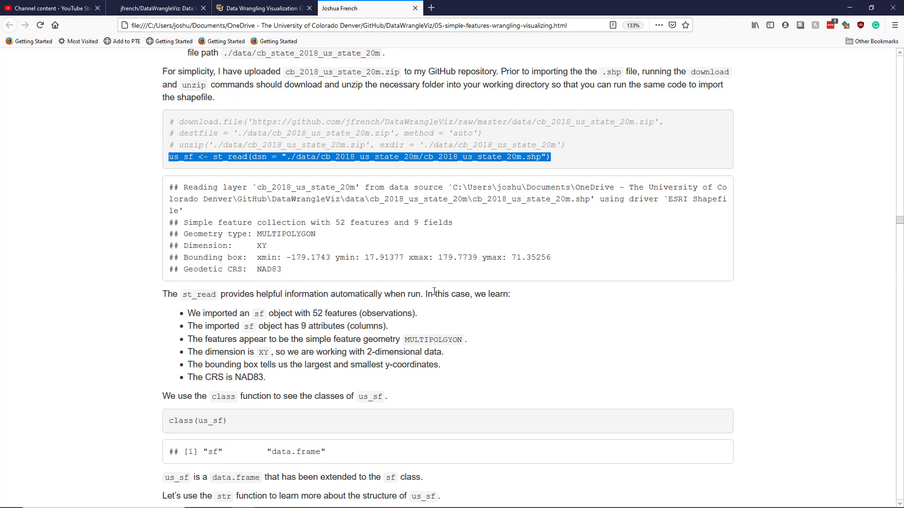
mouse_move(333, 279)
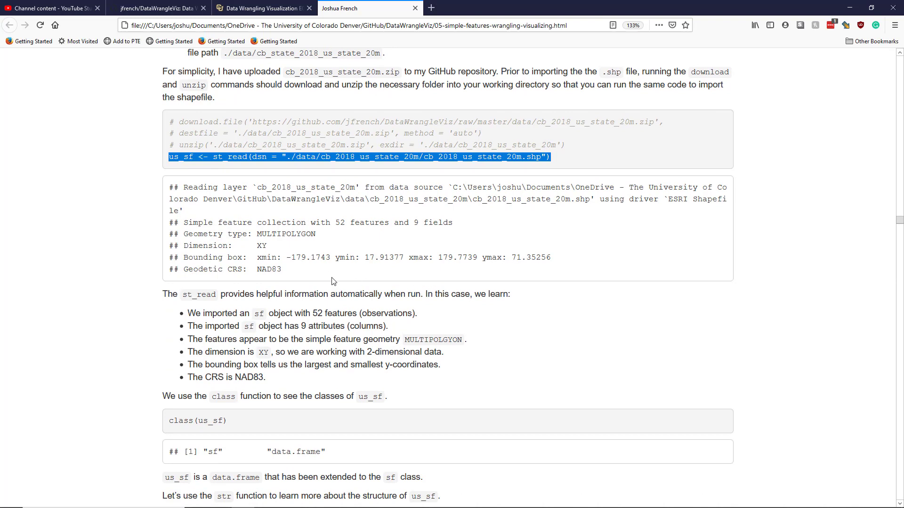
mouse_move(298, 289)
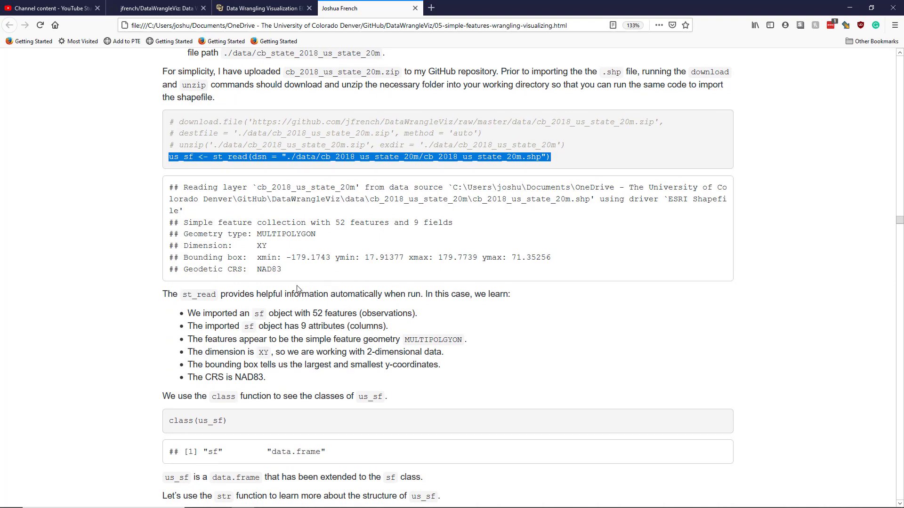
mouse_move(280, 221)
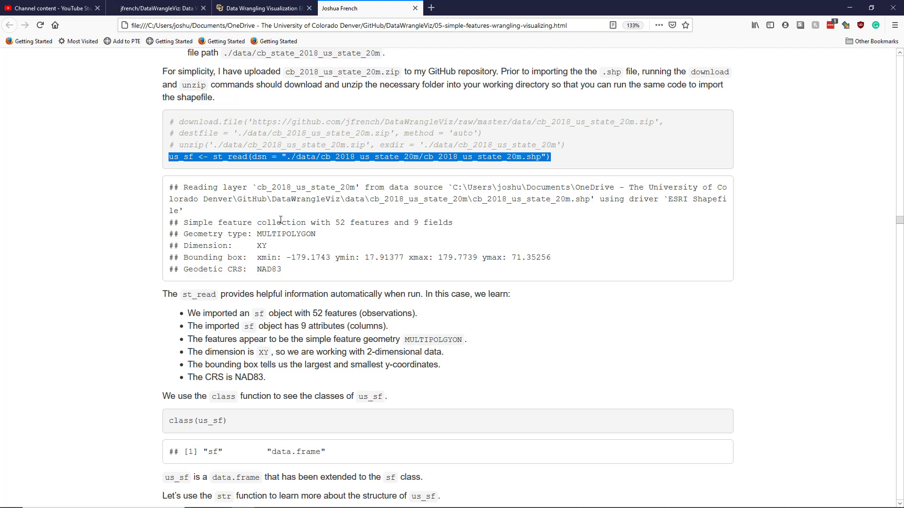
mouse_move(352, 311)
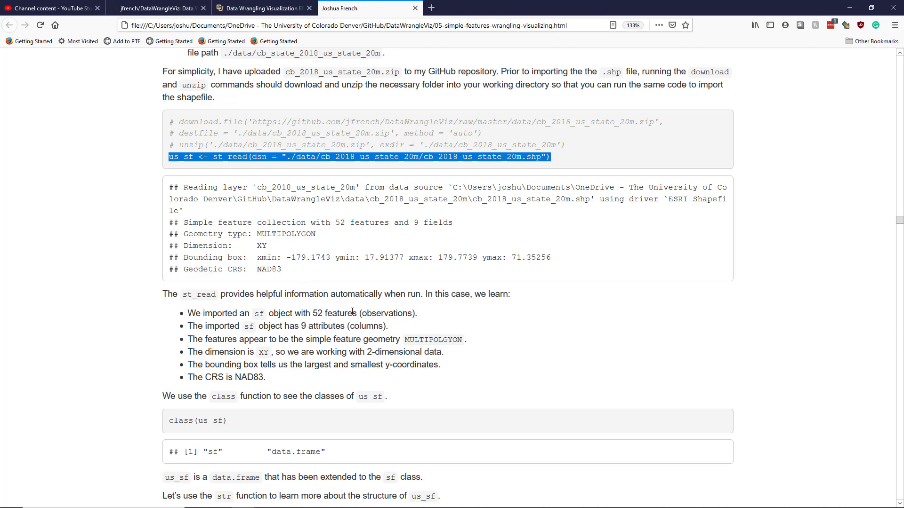
mouse_move(446, 216)
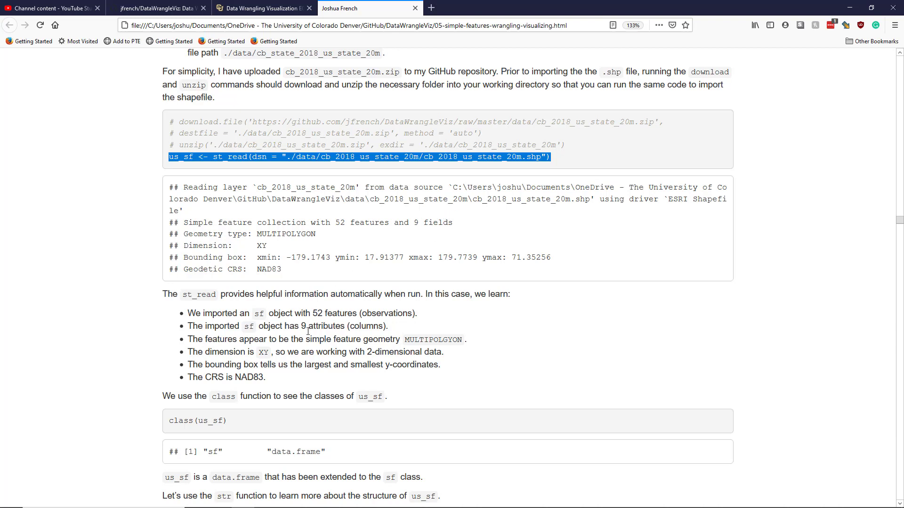
mouse_move(250, 327)
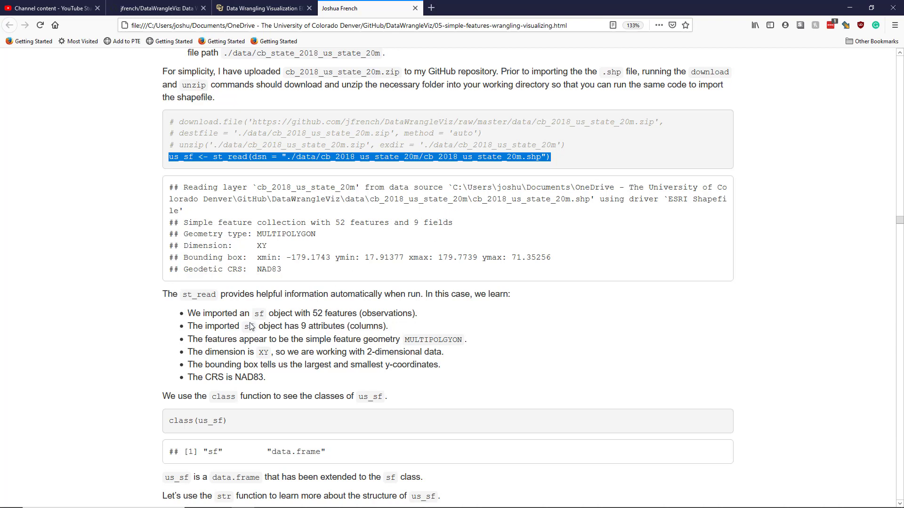
mouse_move(382, 313)
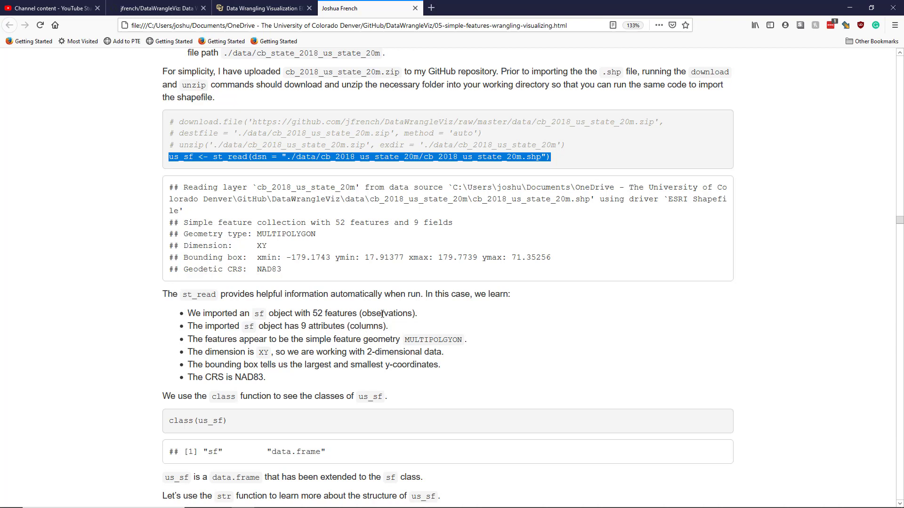
mouse_move(216, 343)
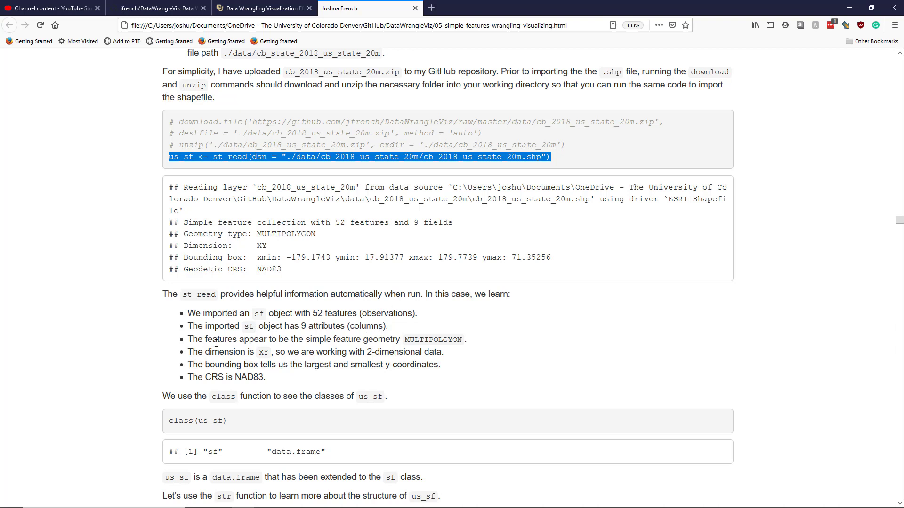
double_click(285, 234)
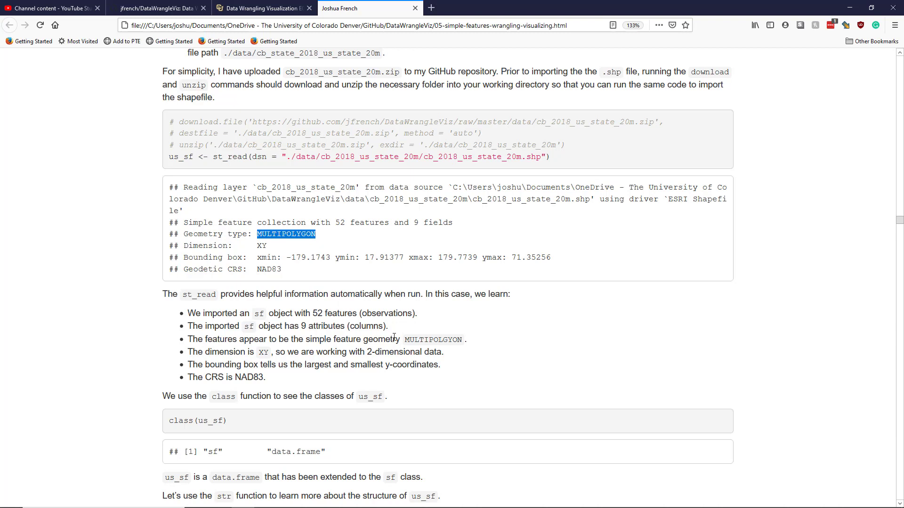
mouse_move(394, 338)
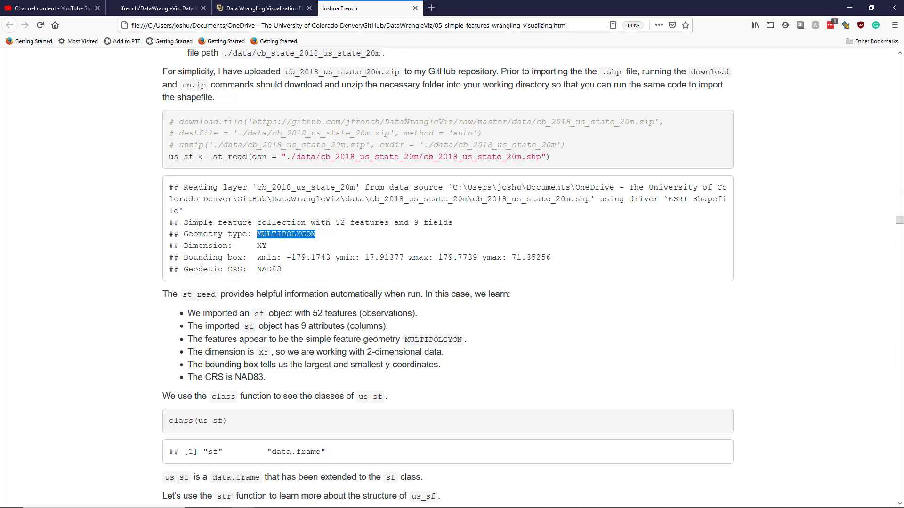
mouse_move(329, 338)
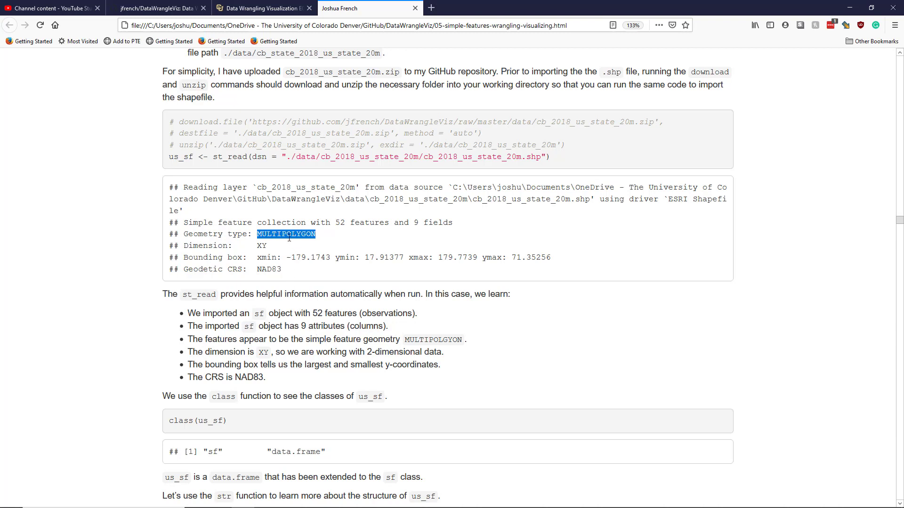
mouse_move(295, 337)
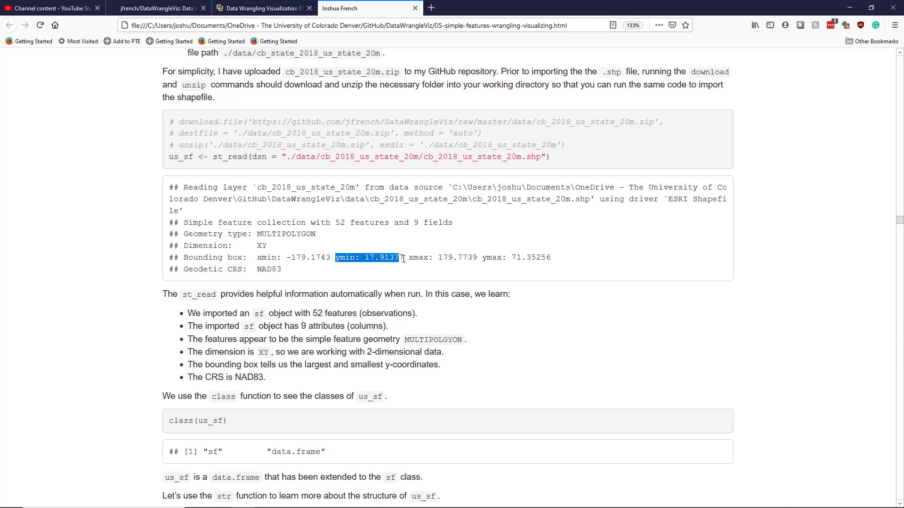
mouse_move(428, 277)
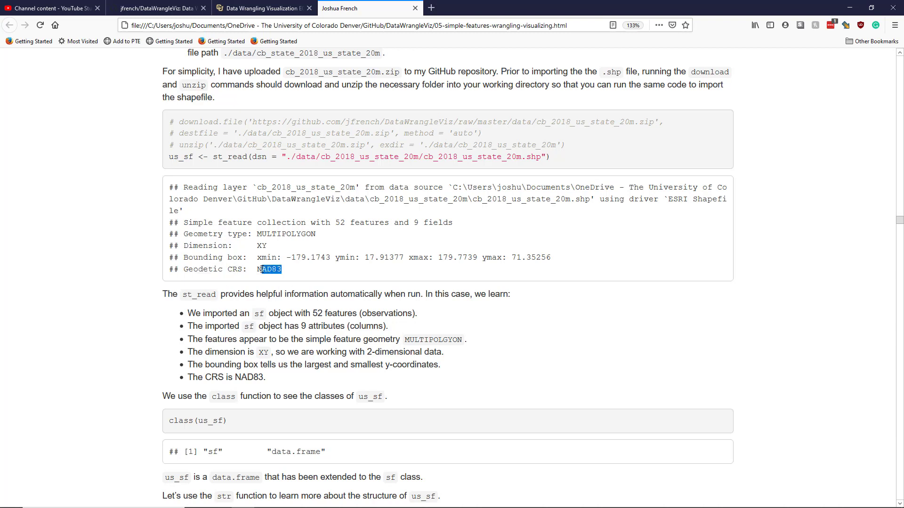
- Highlight us_sf and the data.frame class in the class(us_sf) section
scroll("down", 3)
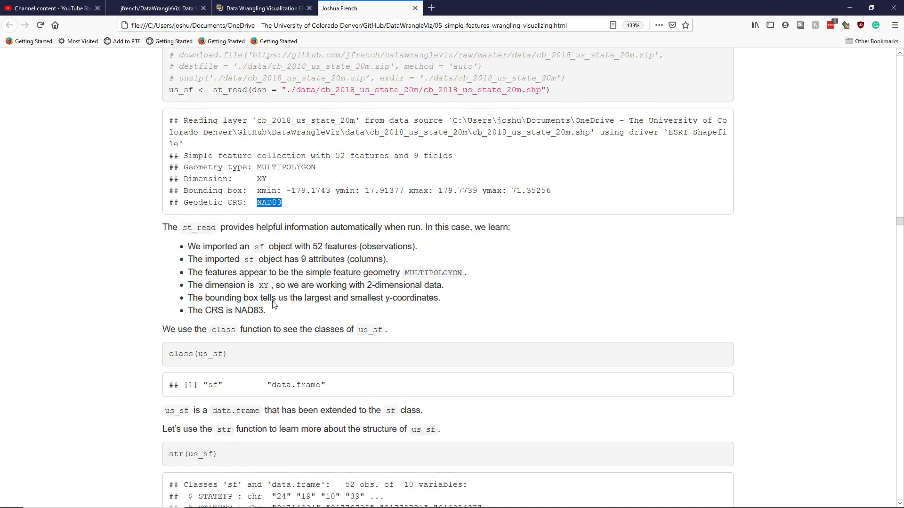
scroll("down", 3)
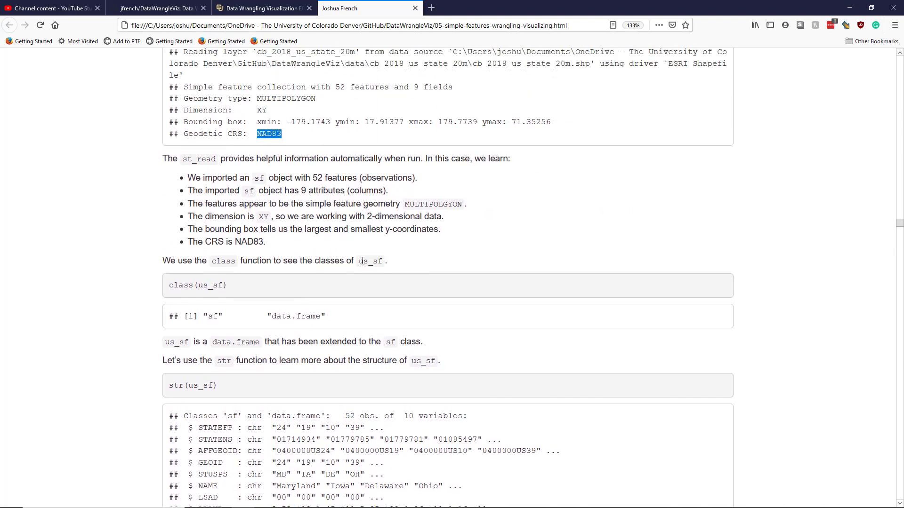
double_click(370, 261)
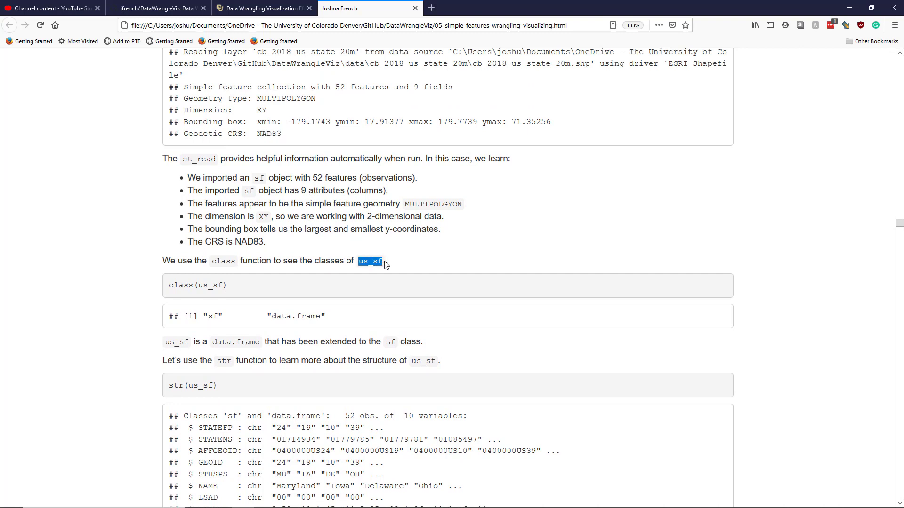
scroll("down", 3)
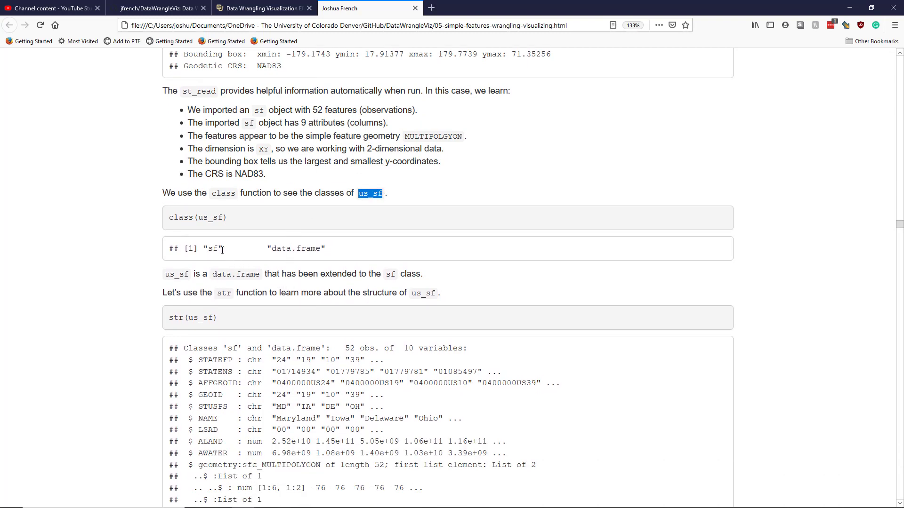
double_click(213, 248)
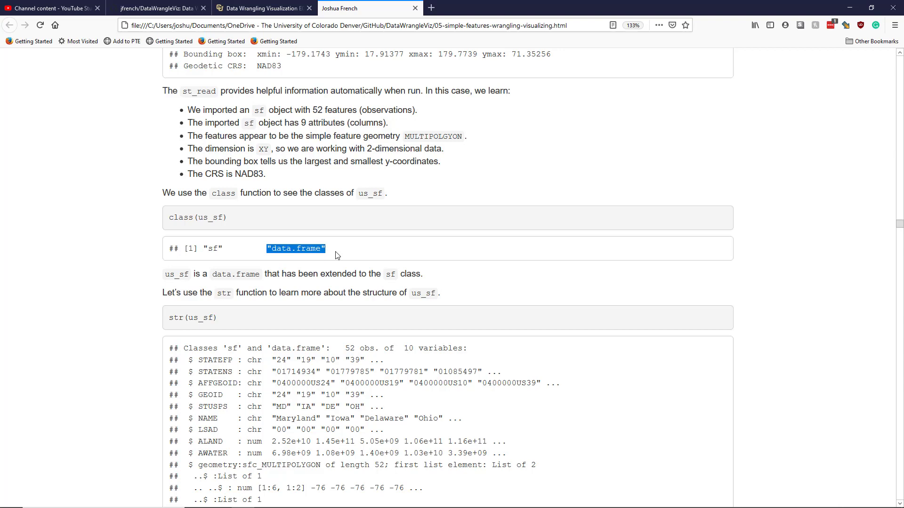
- Reach the str(us_sf) output and briefly highlight its first variable lines
scroll("down", 3)
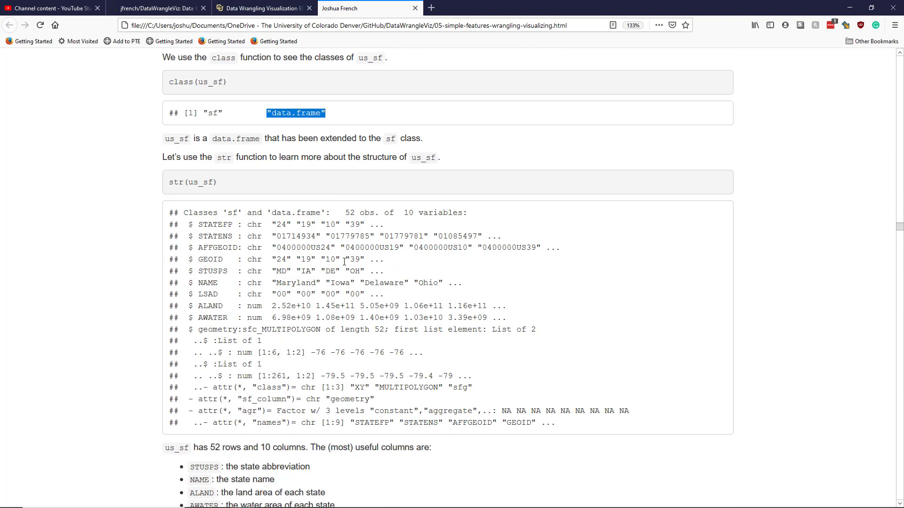
mouse_move(299, 169)
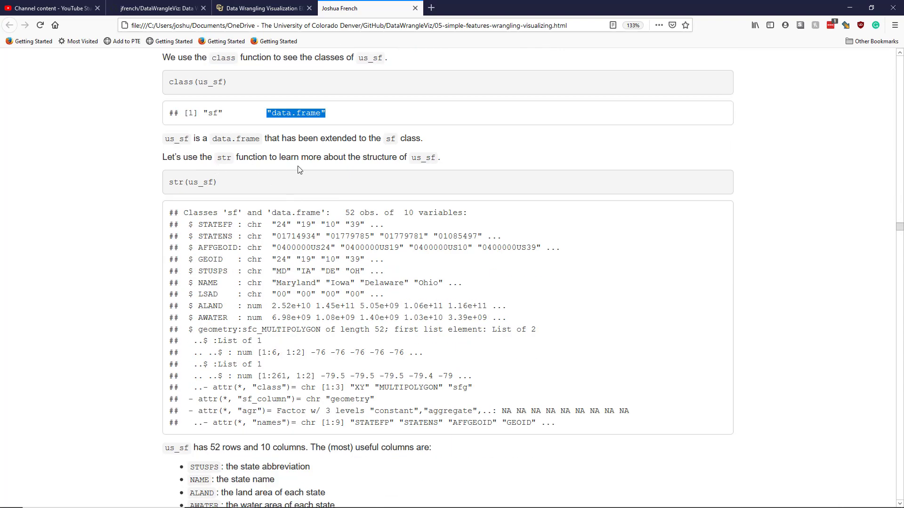
mouse_move(421, 167)
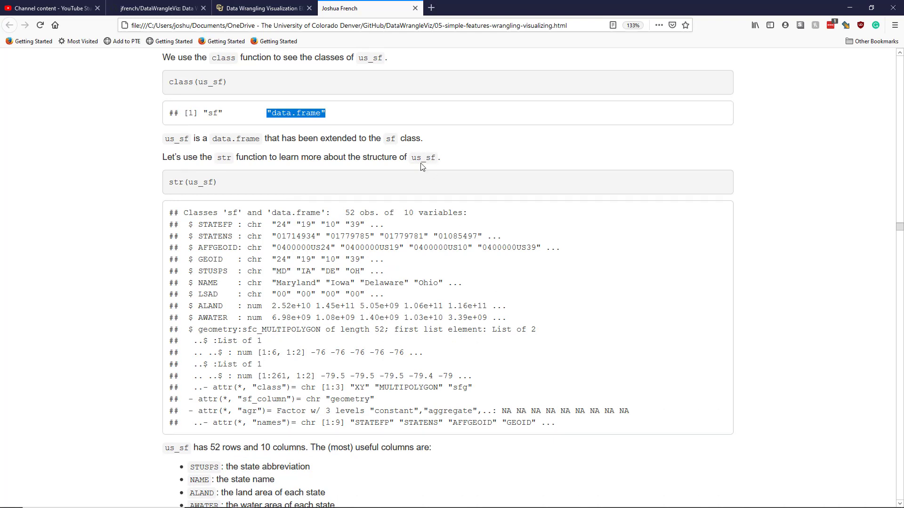
mouse_move(250, 209)
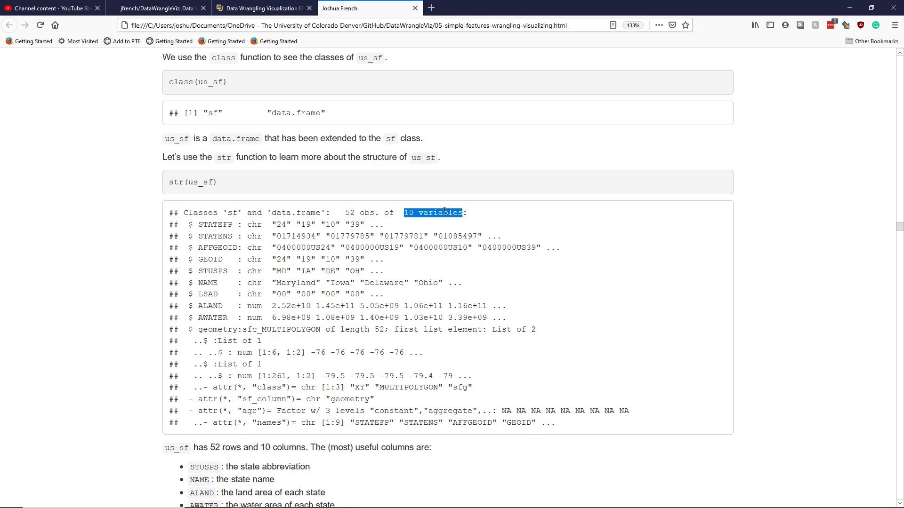
mouse_move(239, 264)
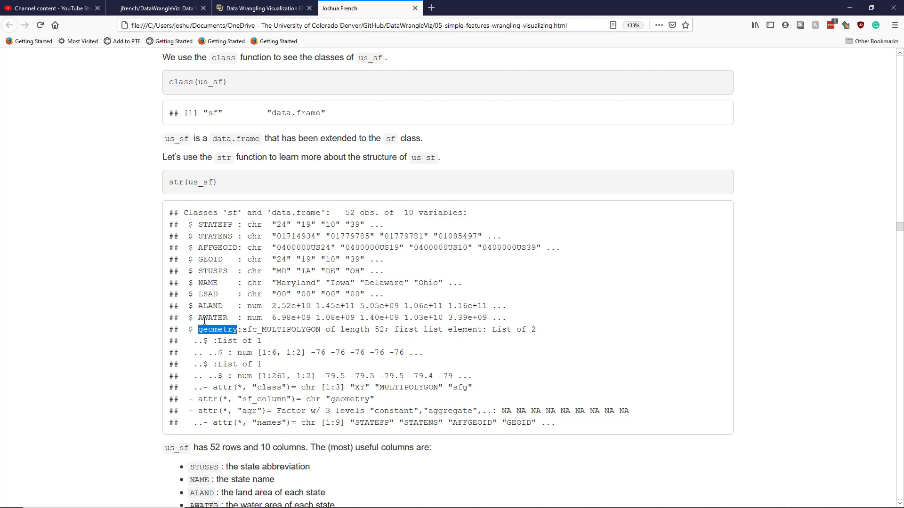
mouse_move(218, 182)
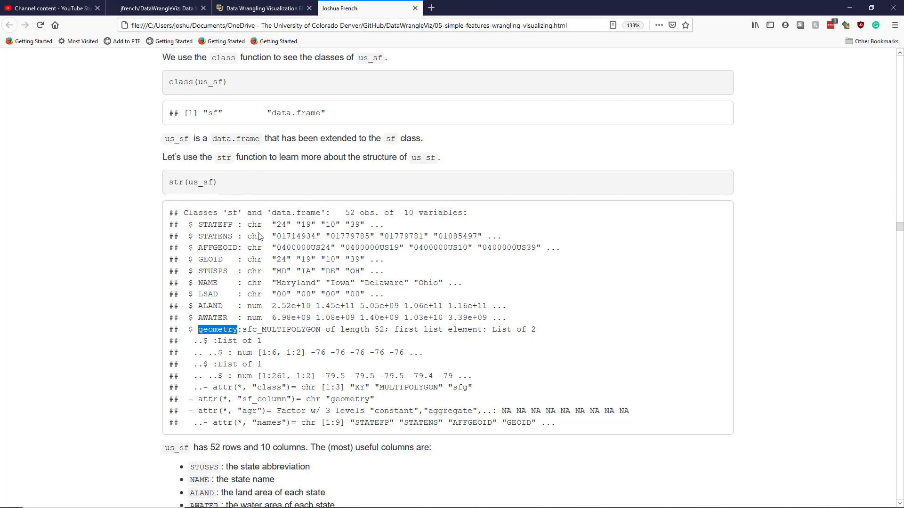
scroll("down", 3)
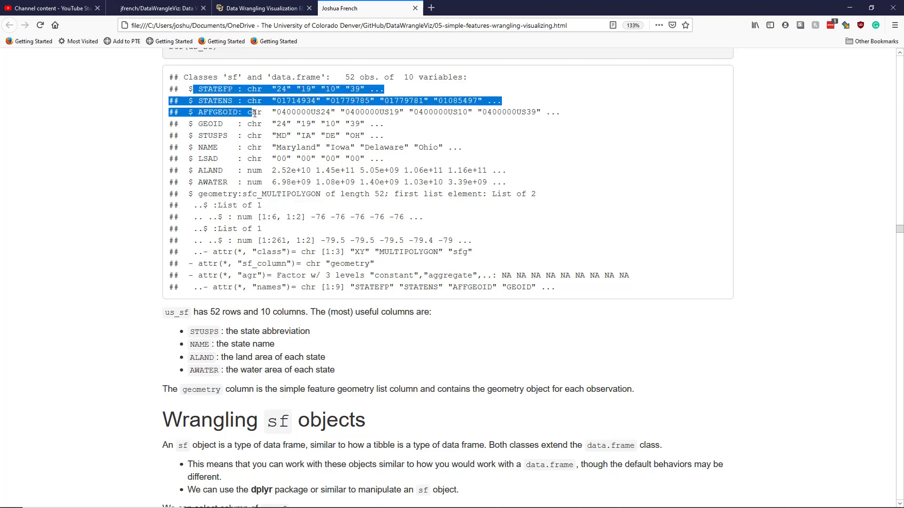
left_click_drag(254, 101, 254, 123)
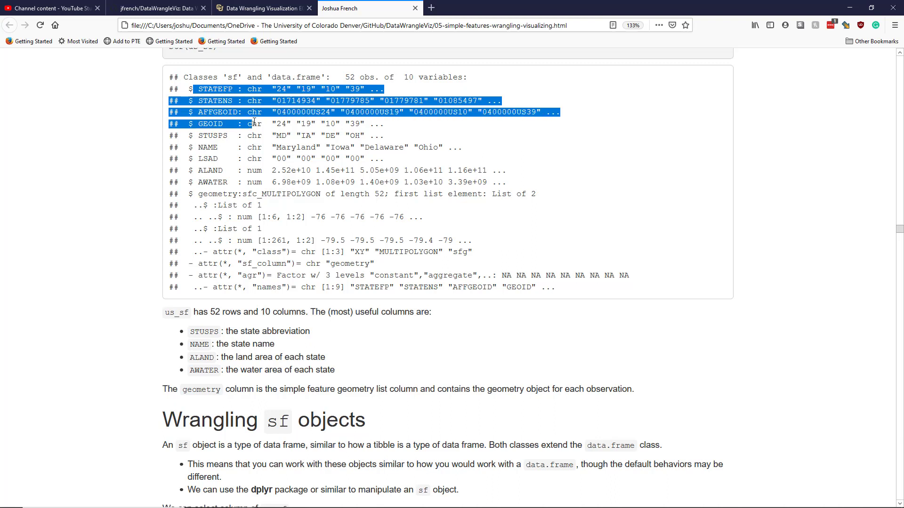
left_click(381, 123)
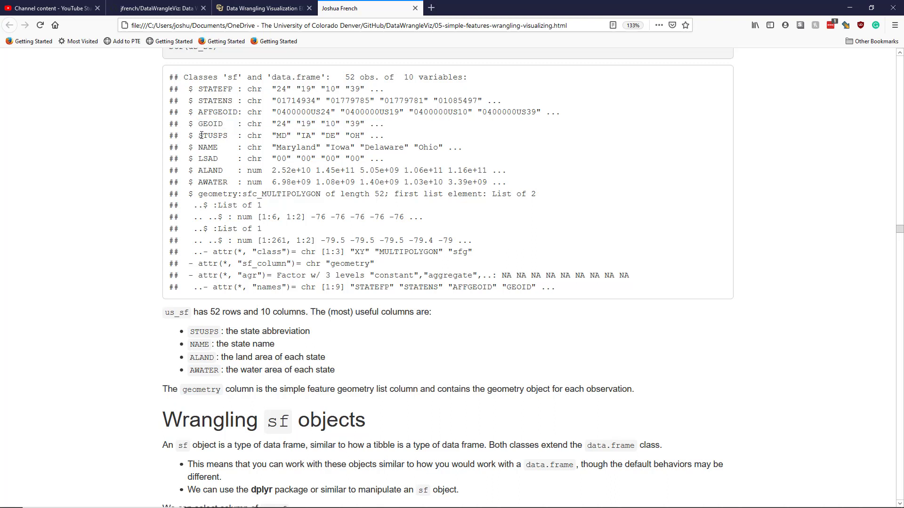
- Highlight the STUSPS, NAME, ALAND and AWATER column names in the str output
double_click(213, 136)
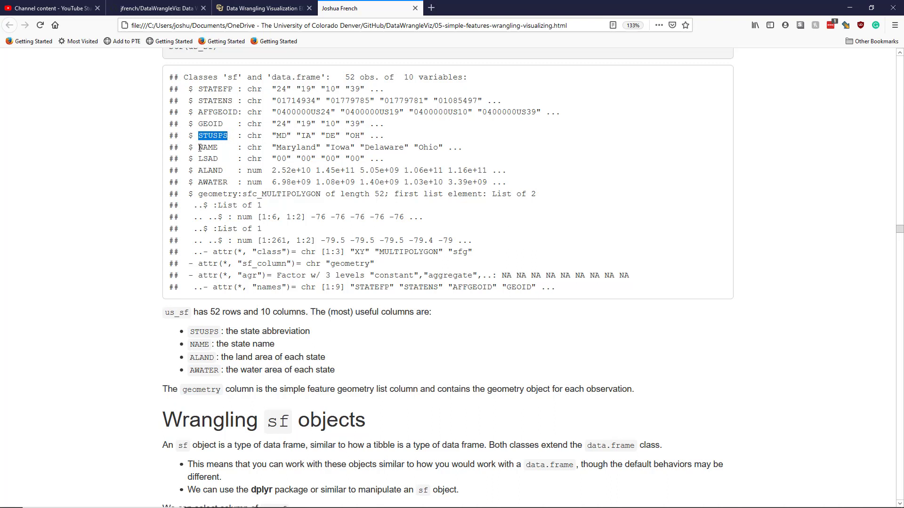
double_click(208, 147)
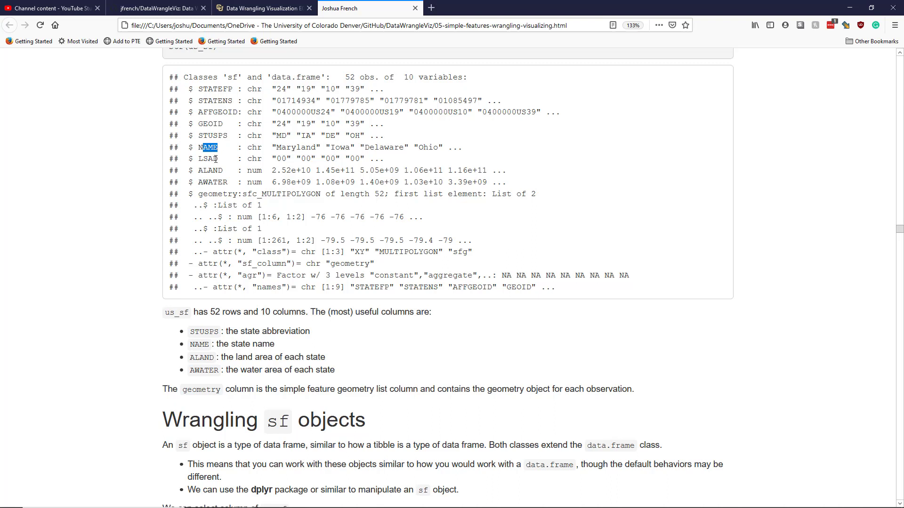
mouse_move(200, 170)
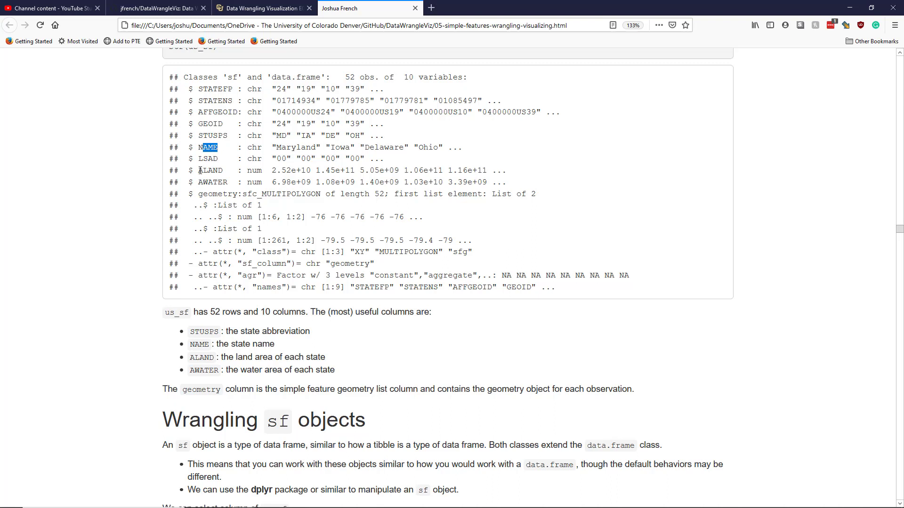
double_click(209, 170)
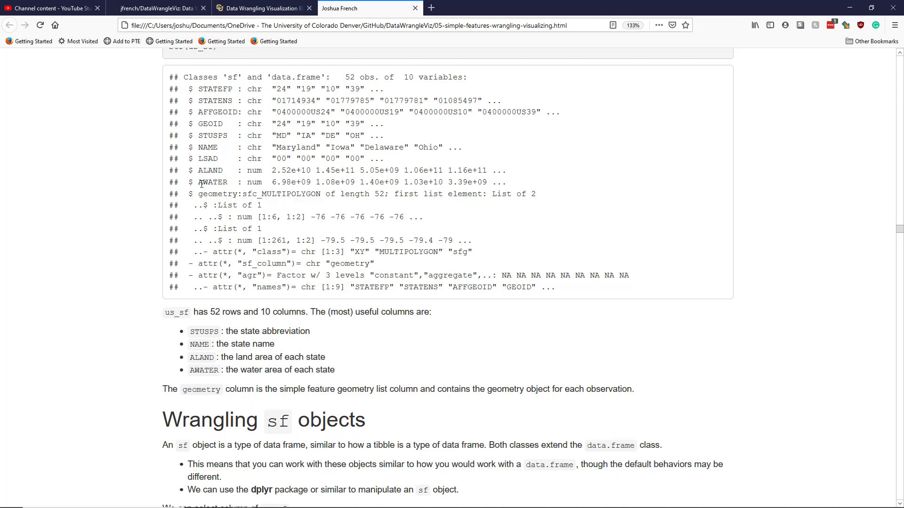
double_click(214, 182)
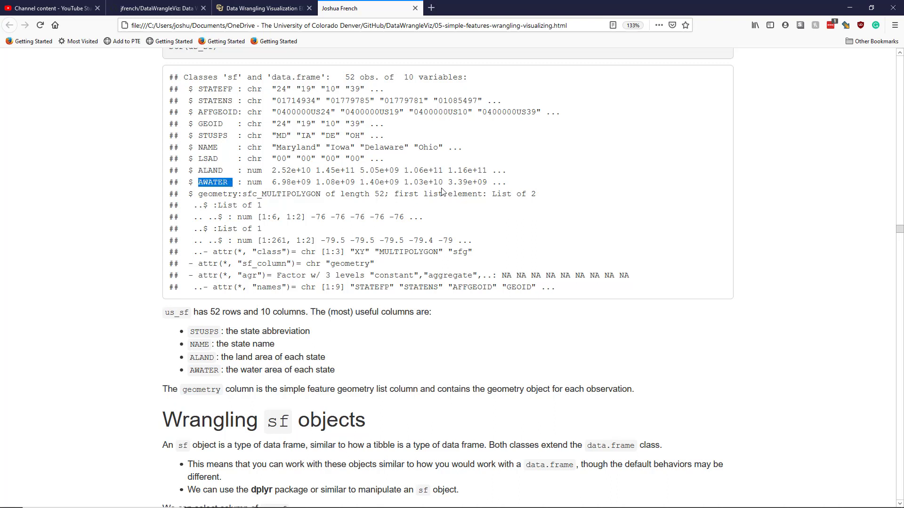